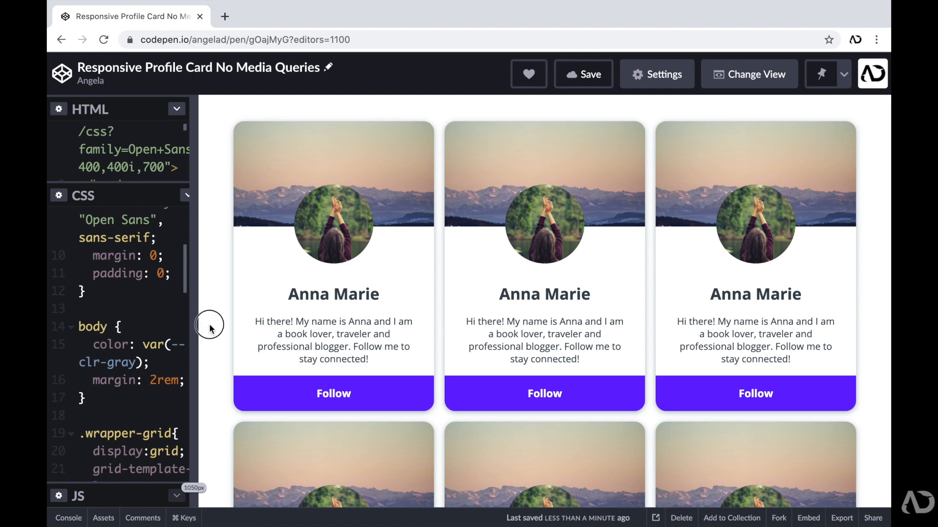
- Narrow the preview pane so the profile cards stack into a single column
{"action": "left_click_drag", "start_coordinate": [209, 324], "coordinate": [437, 337]}
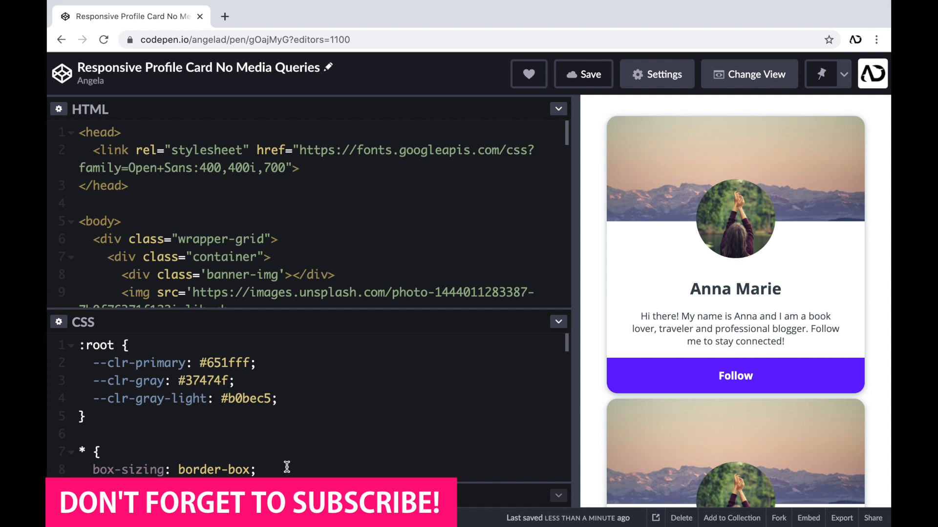
{"action": "mouse_move", "coordinate": [752, 211]}
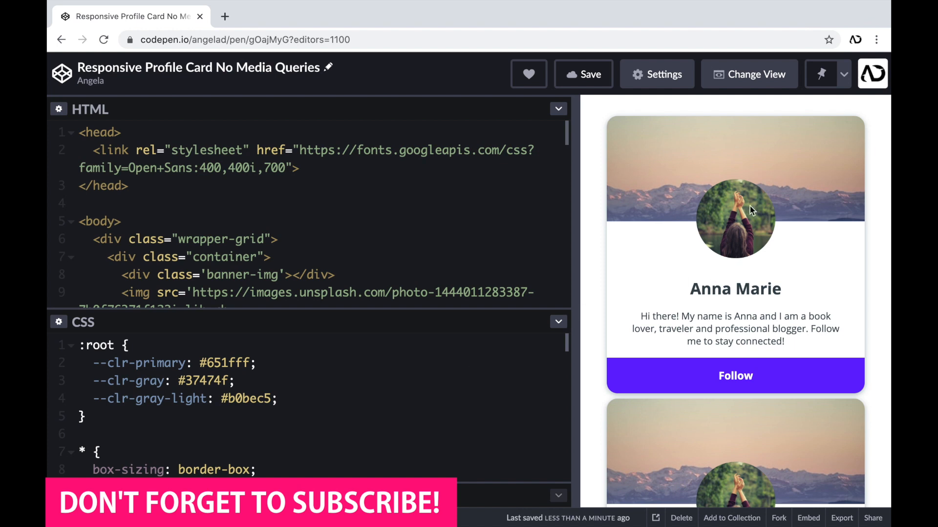
{"action": "mouse_move", "coordinate": [784, 186]}
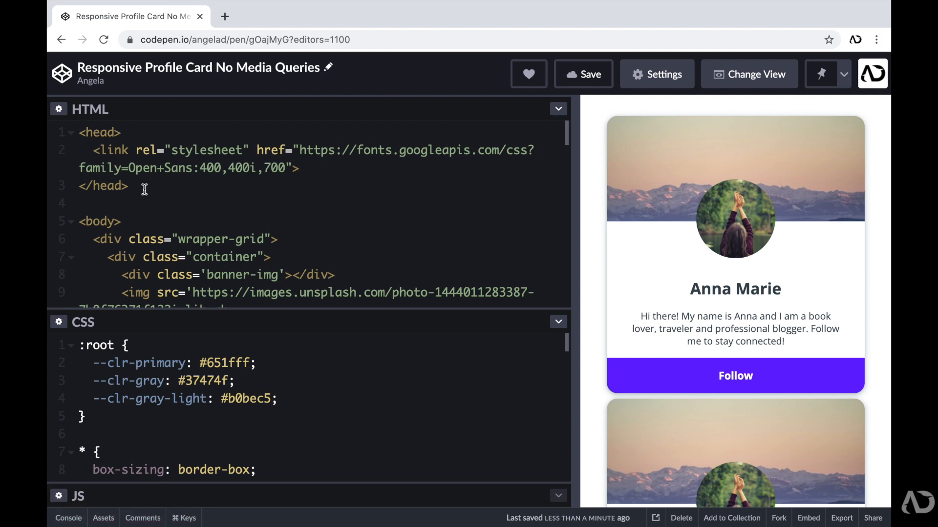
{"action": "mouse_move", "coordinate": [158, 201]}
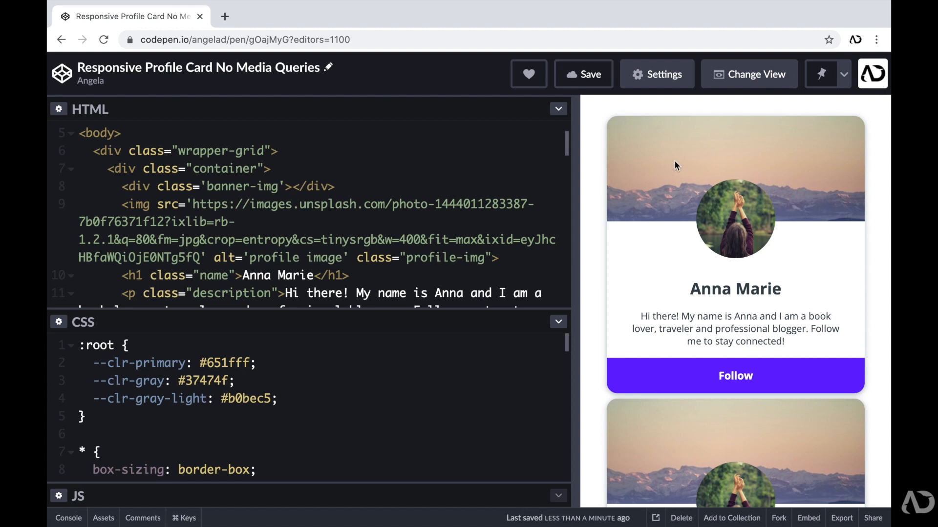
{"action": "mouse_move", "coordinate": [735, 243]}
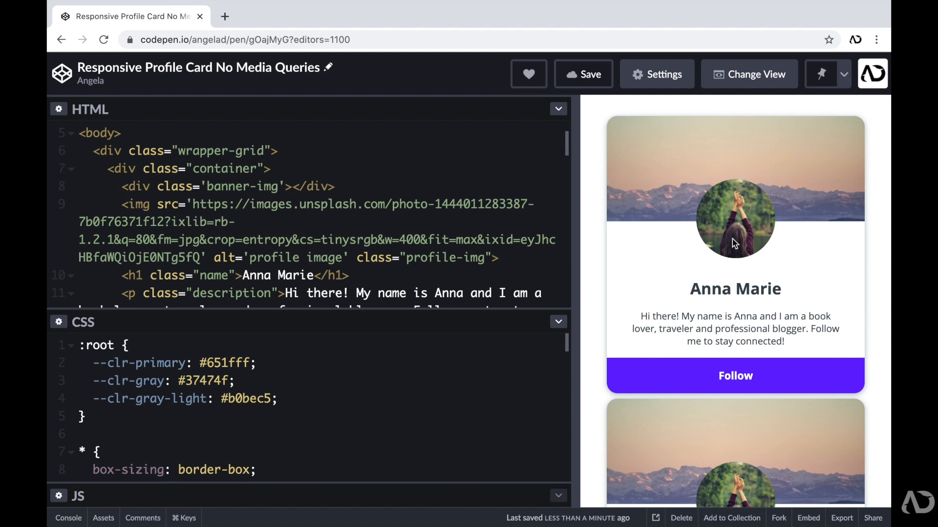
{"action": "mouse_move", "coordinate": [764, 292]}
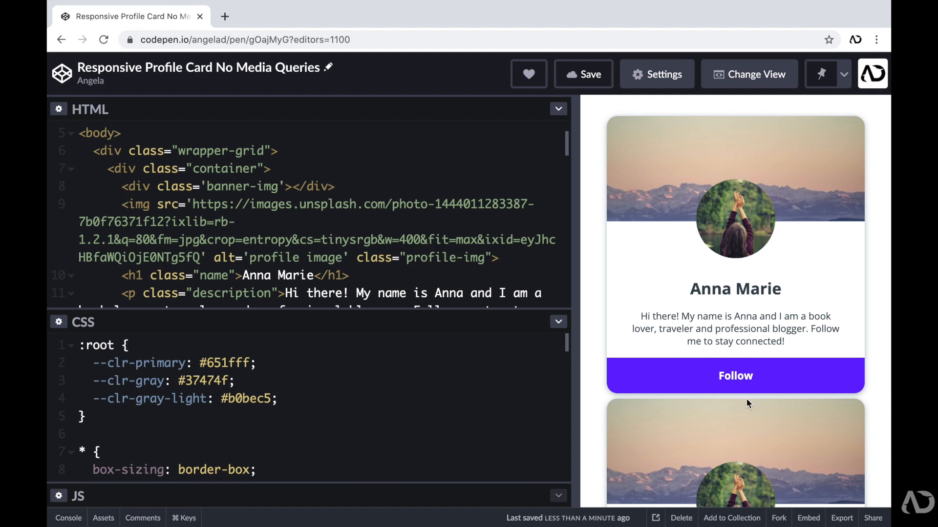
{"action": "scroll", "scroll_direction": "down", "scroll_amount": 3}
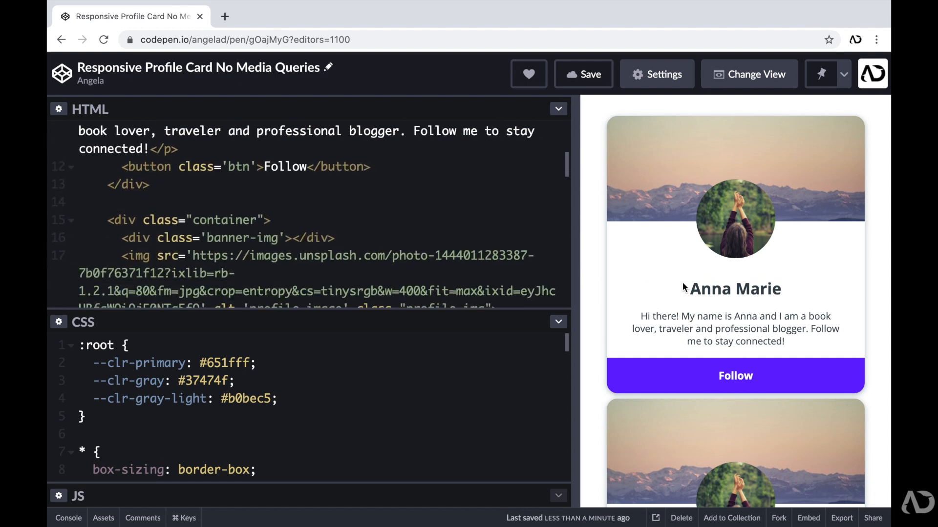
{"action": "scroll", "scroll_direction": "down", "scroll_amount": 3}
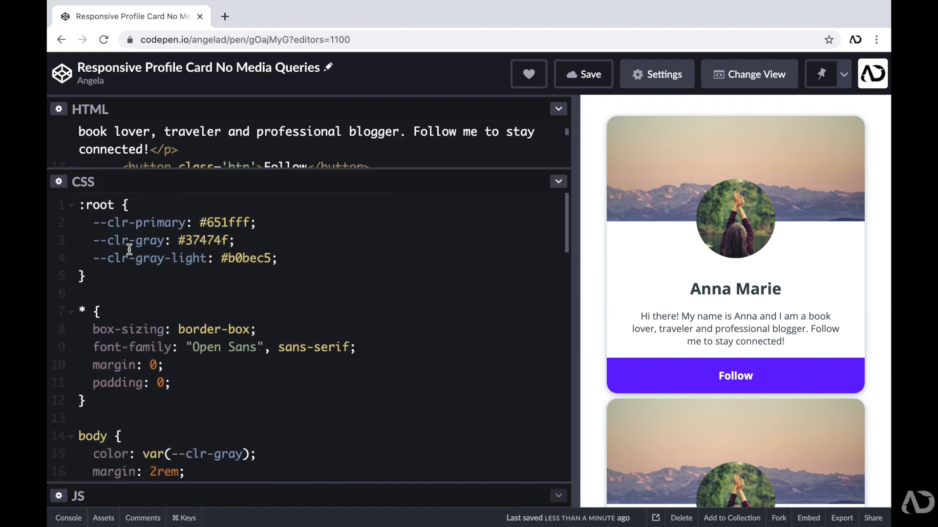
- Scroll down through the stylesheet past the container and banner image rules
{"action": "scroll", "scroll_direction": "down", "scroll_amount": 3}
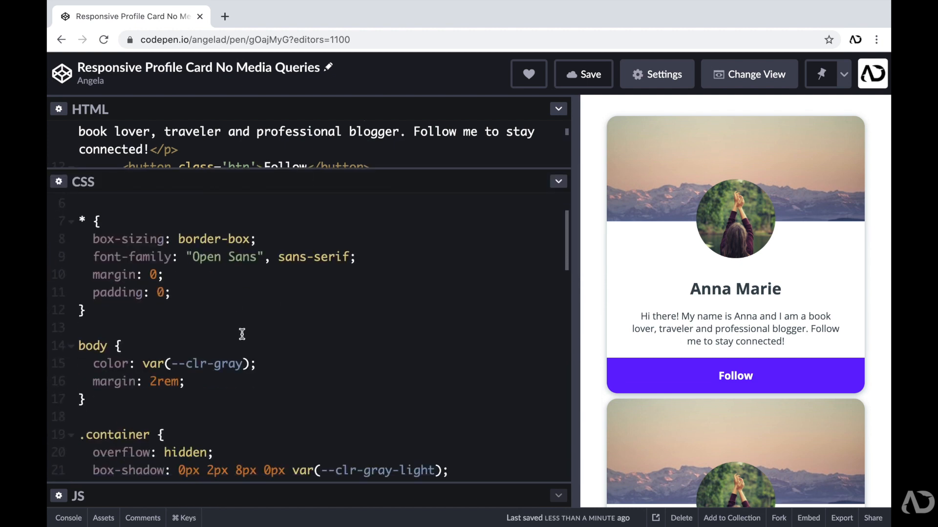
{"action": "scroll", "scroll_direction": "down", "scroll_amount": 3}
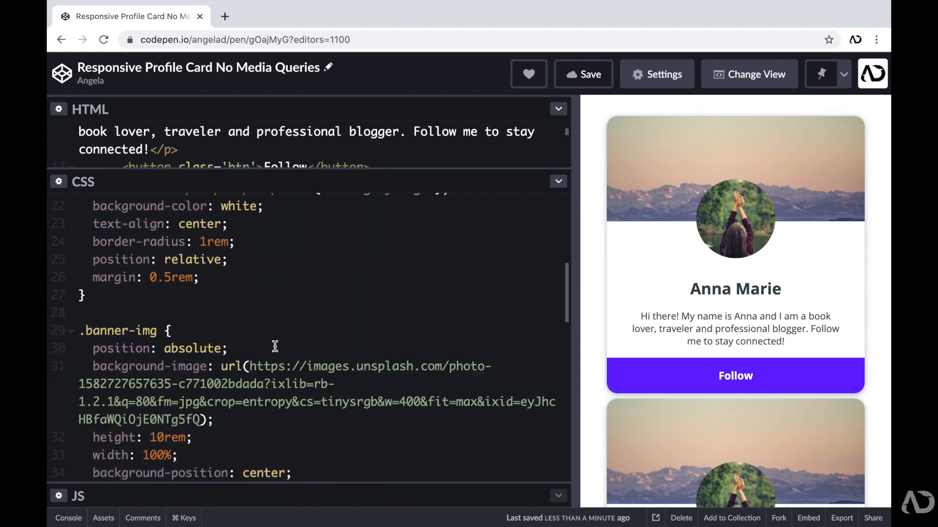
{"action": "scroll", "scroll_direction": "down", "scroll_amount": 3}
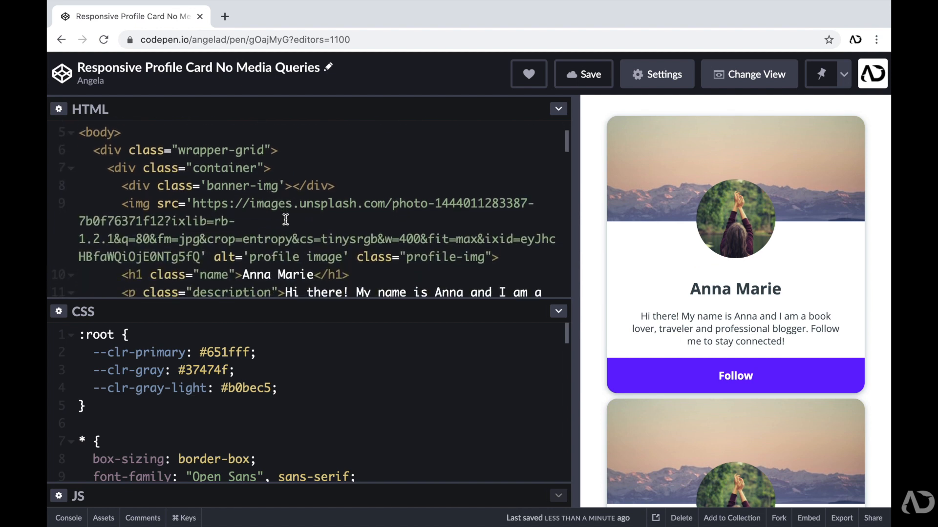
{"action": "mouse_move", "coordinate": [226, 159]}
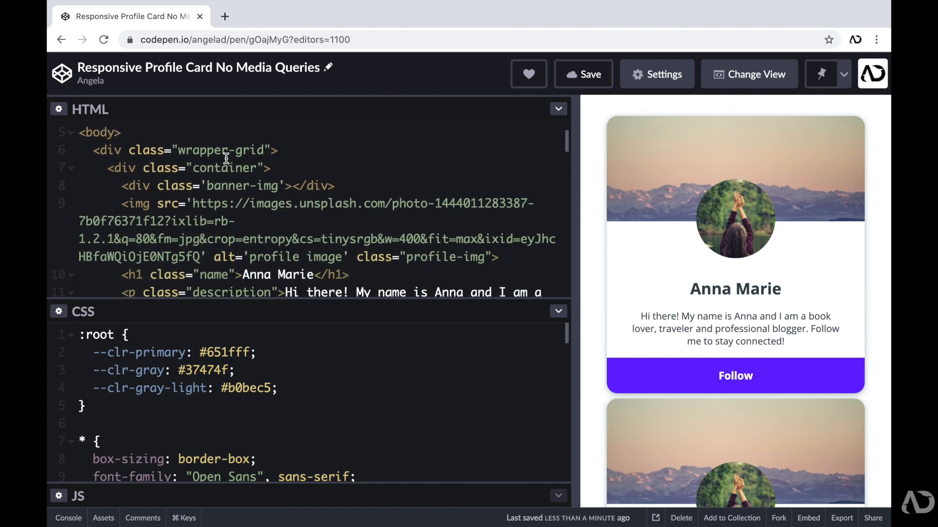
{"action": "mouse_move", "coordinate": [233, 129]}
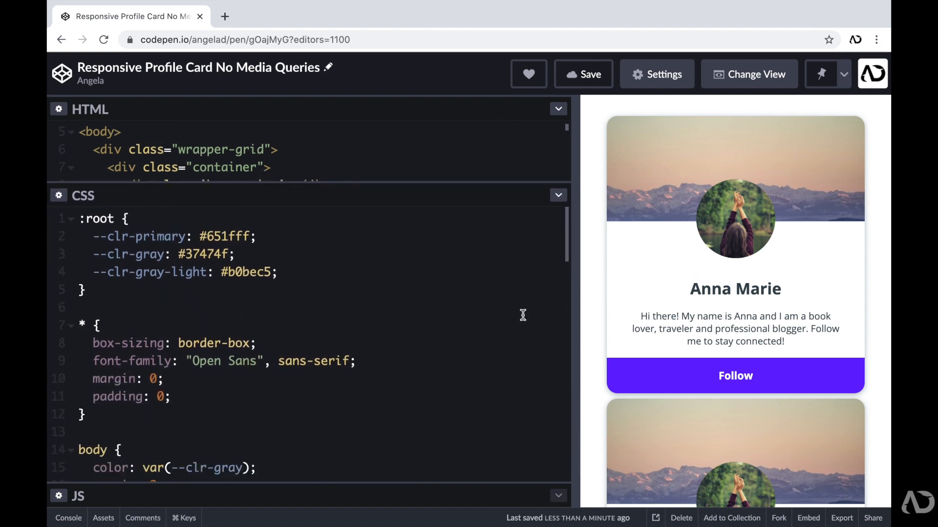
{"action": "left_click_drag", "start_coordinate": [563, 305], "coordinate": [366, 305]}
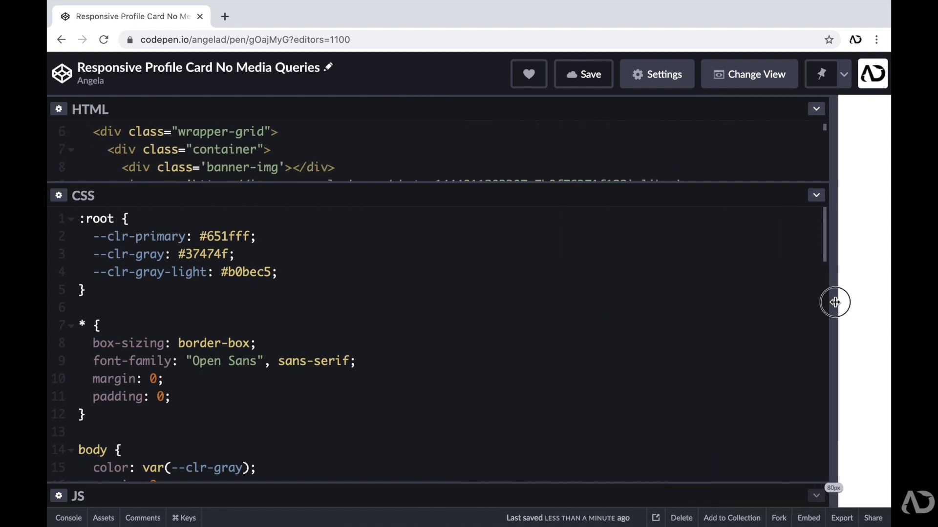
{"action": "left_click_drag", "start_coordinate": [834, 302], "coordinate": [520, 292]}
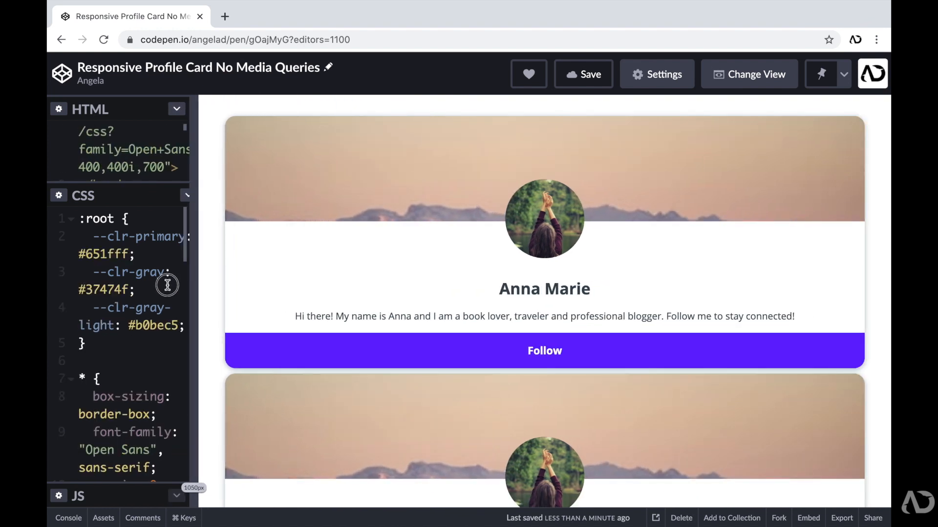
{"action": "left_click_drag", "start_coordinate": [200, 323], "coordinate": [579, 323]}
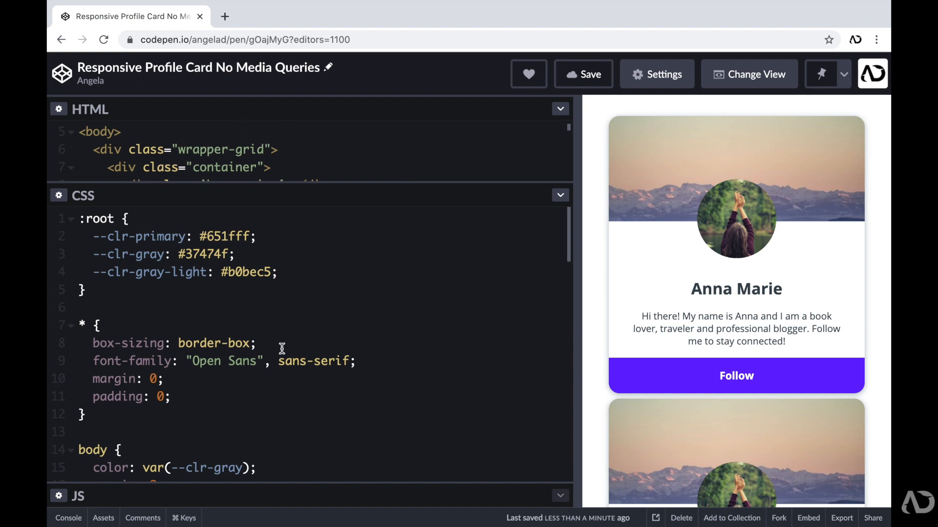
- Add a .wrapper-grid { display:grid; } rule below the body styles and check the preview
{"action": "scroll", "scroll_direction": "down", "scroll_amount": 3}
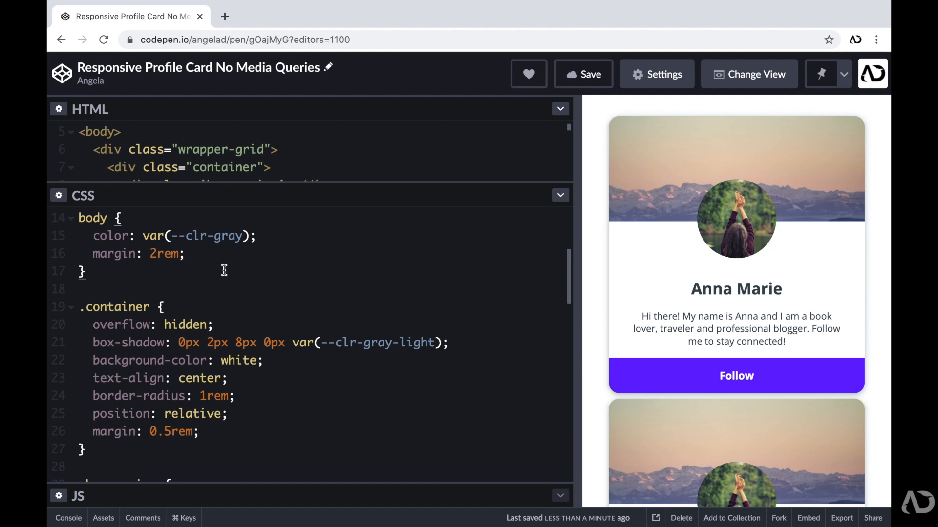
{"action": "type", "text": ".wr"}
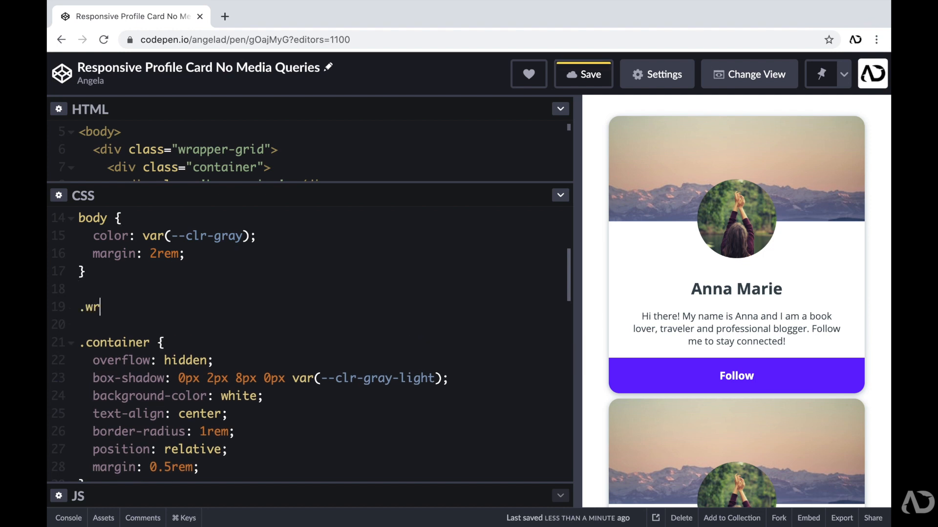
{"action": "type", "text": "apper-grid{"}
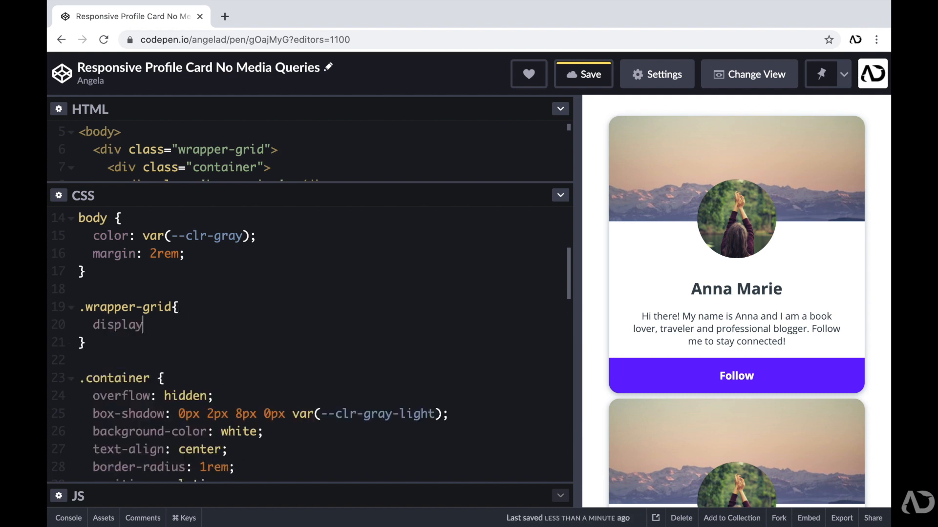
{"action": "type", "text": ":grid;"}
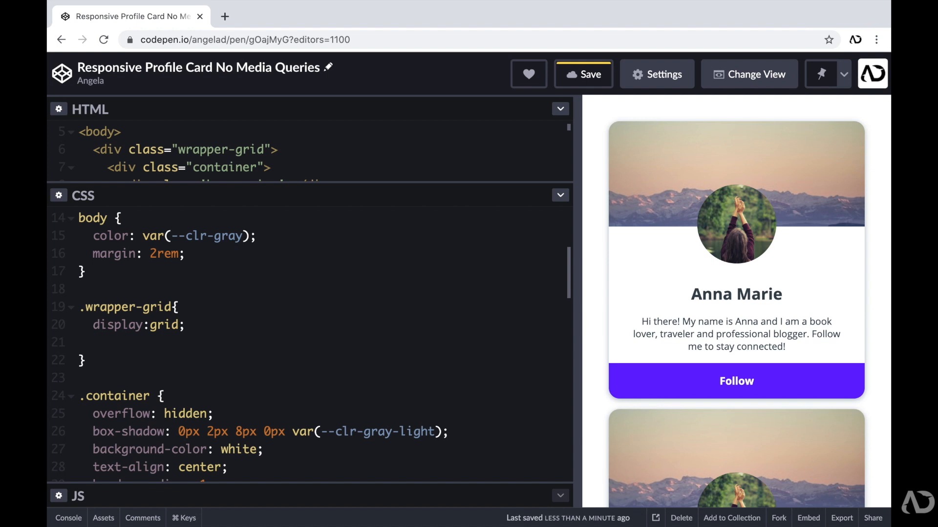
{"action": "left_click_drag", "start_coordinate": [569, 287], "coordinate": [392, 287]}
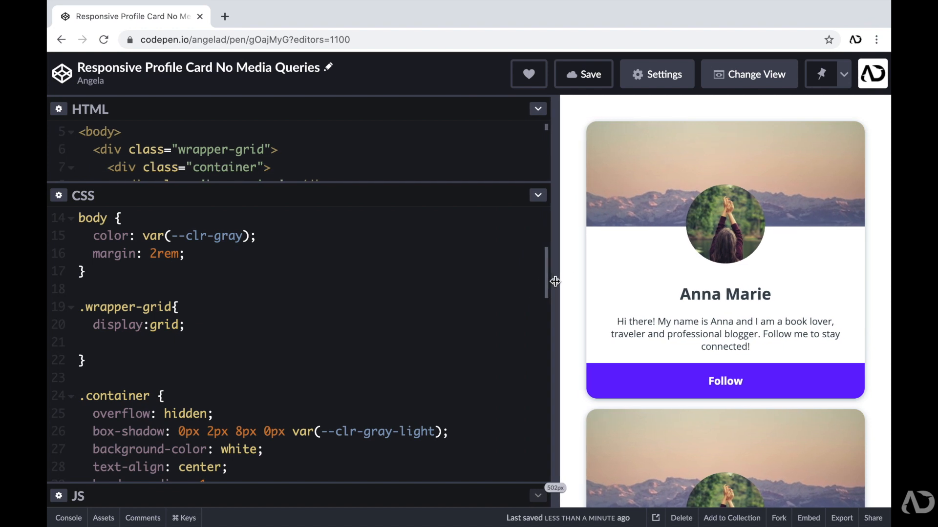
- Add grid-template-columns: 1fr; to the .wrapper-grid rule
{"action": "type", "text": "grid-template-columns:"}
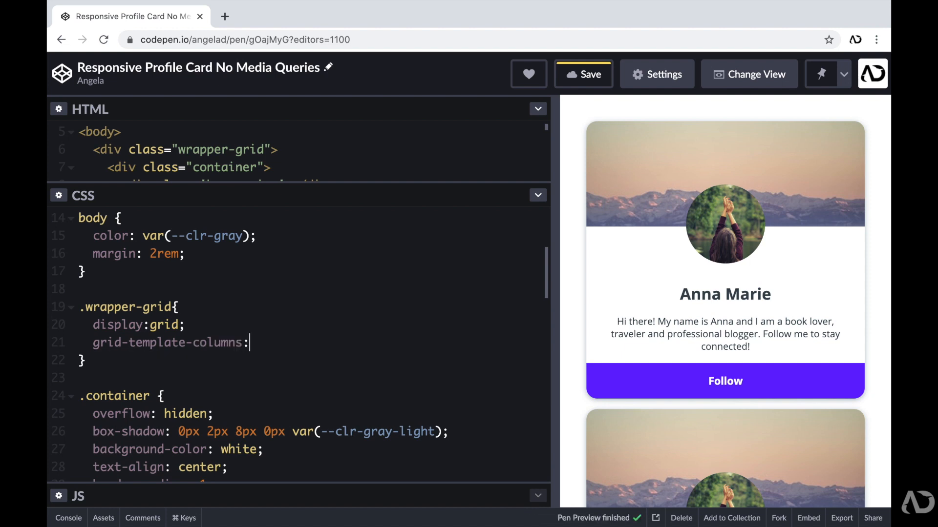
{"action": "left_click", "coordinate": [590, 74]}
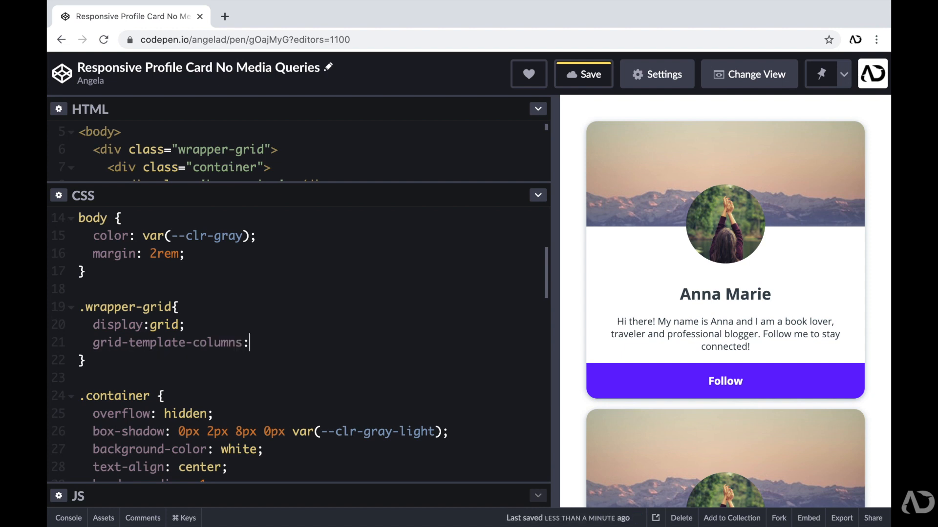
{"action": "key", "text": "Backspace"}
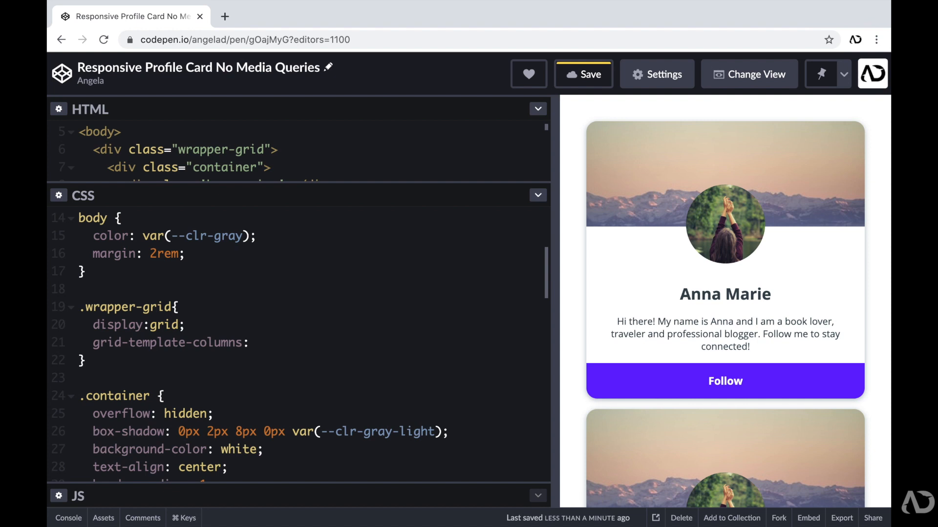
{"action": "type", "text": "1fr;"}
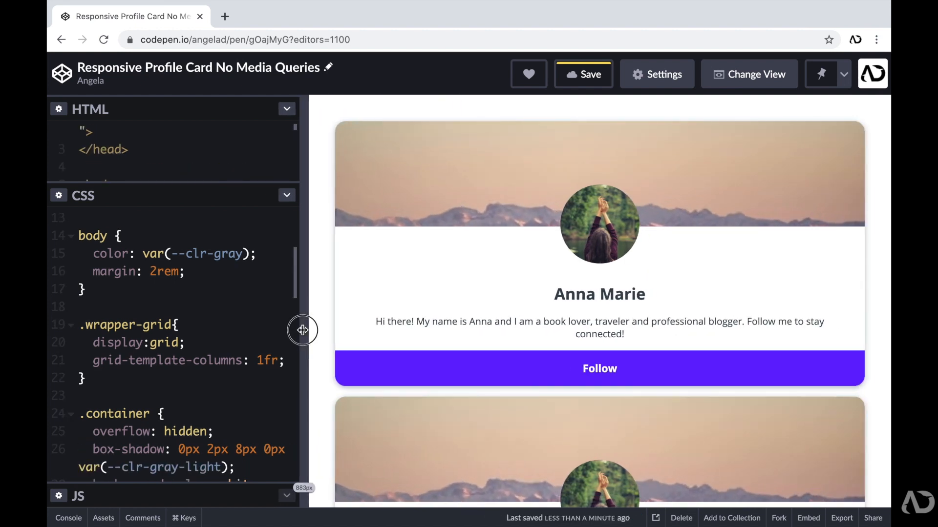
- Test the preview width, then extend the columns to 1fr 1fr for two equal columns
{"action": "left_click_drag", "start_coordinate": [302, 329], "coordinate": [697, 306]}
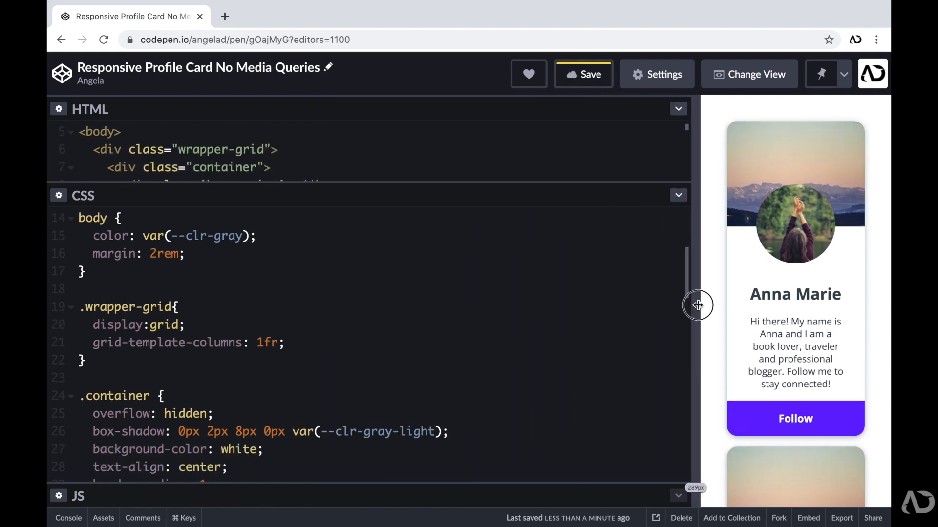
{"action": "left_click_drag", "start_coordinate": [697, 305], "coordinate": [555, 316]}
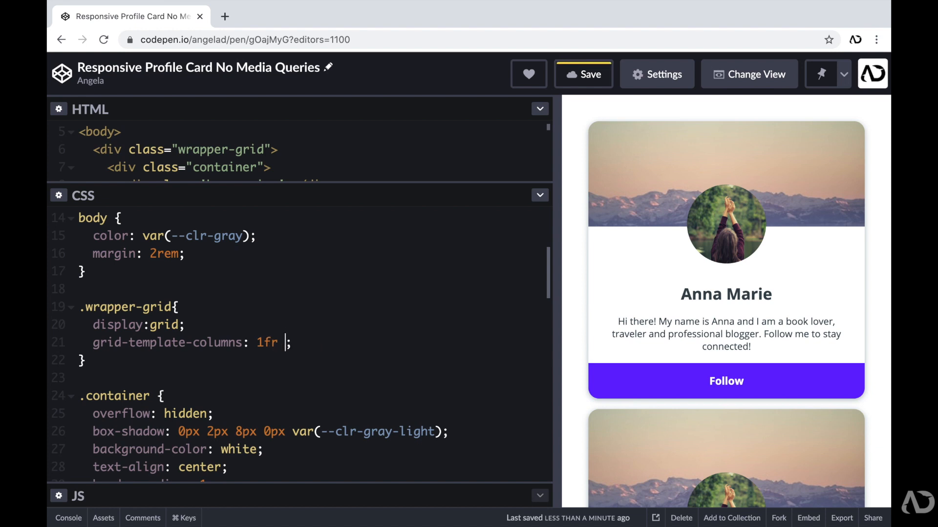
{"action": "type", "text": "1fr"}
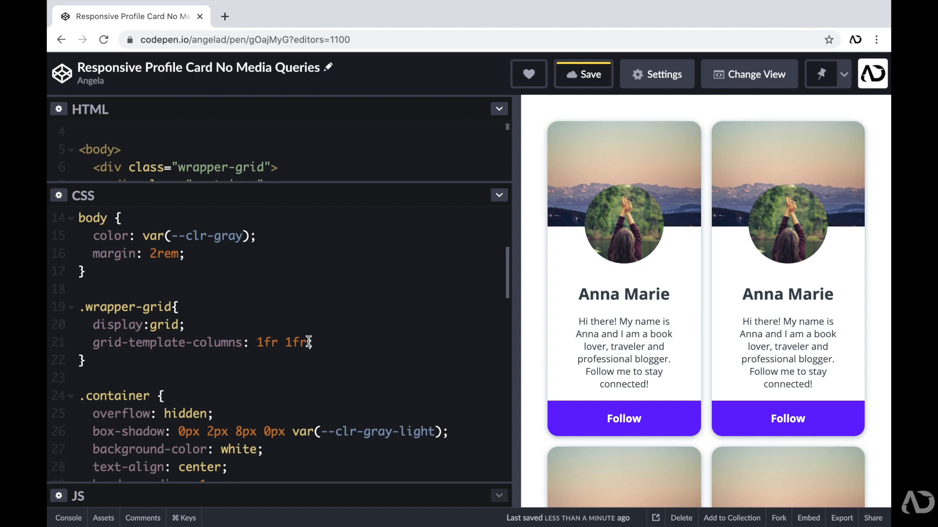
- Rewrite the columns as repeat(2, 1fr) and verify the two-column layout in the preview
{"action": "double_click", "coordinate": [281, 342]}
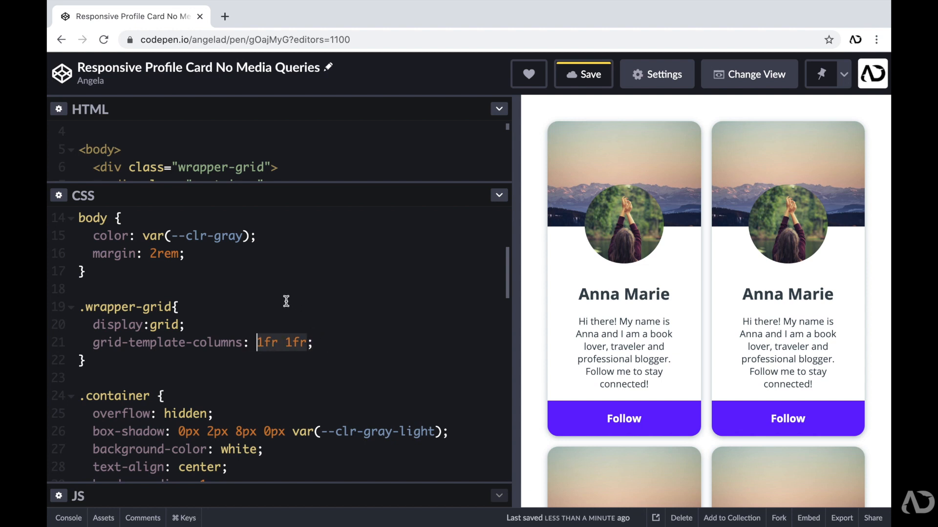
{"action": "type", "text": "repeat(2,"}
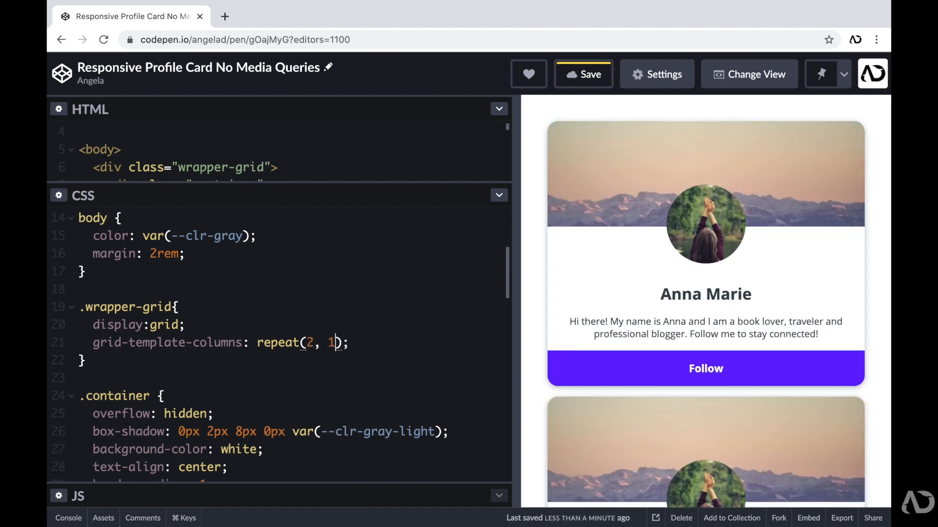
{"action": "type", "text": "fr"}
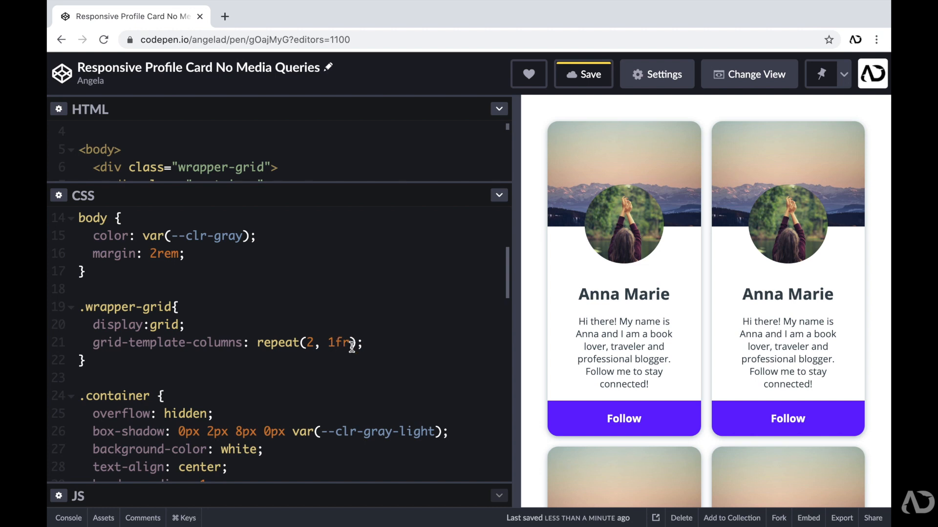
{"action": "mouse_move", "coordinate": [491, 304]}
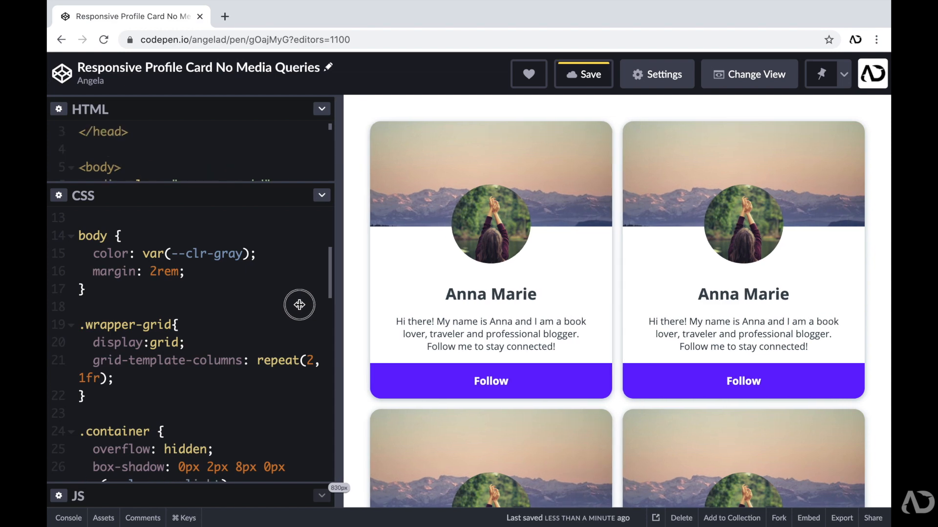
{"action": "left_click_drag", "start_coordinate": [299, 305], "coordinate": [516, 292]}
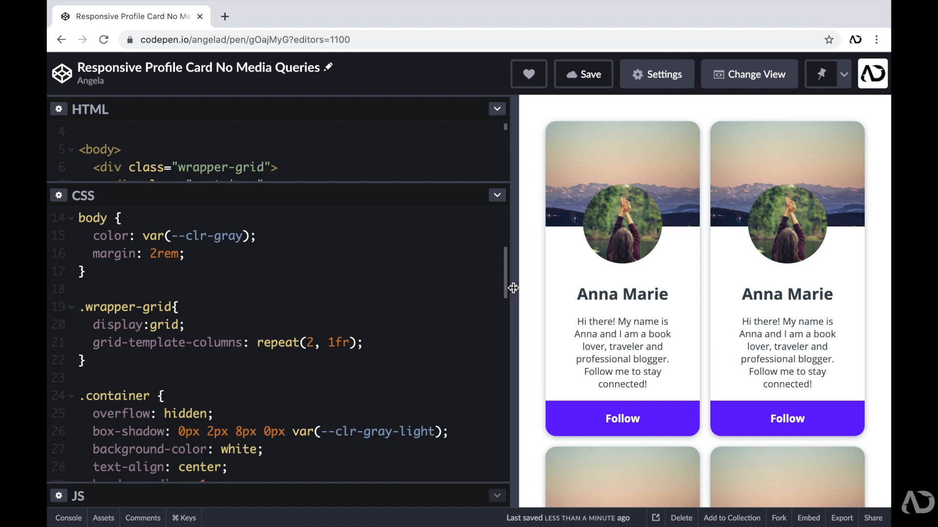
{"action": "mouse_move", "coordinate": [382, 346]}
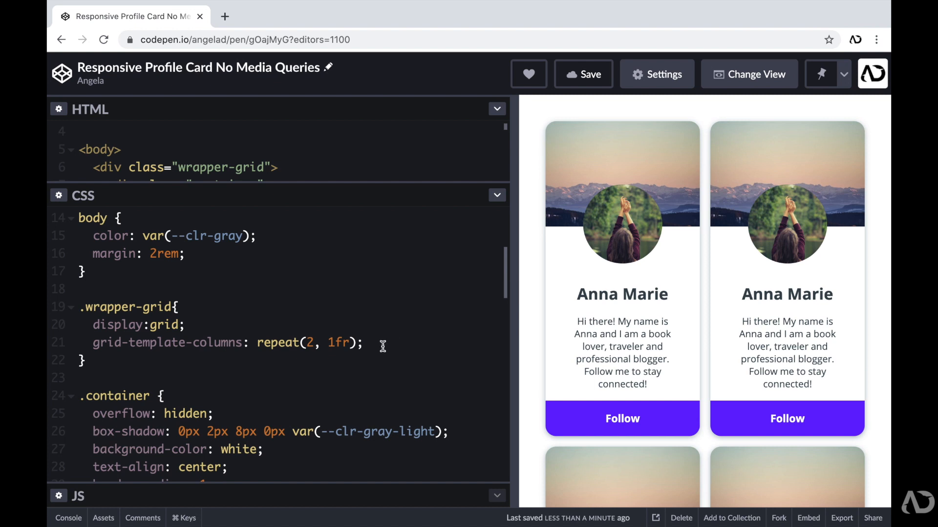
{"action": "mouse_move", "coordinate": [174, 271]}
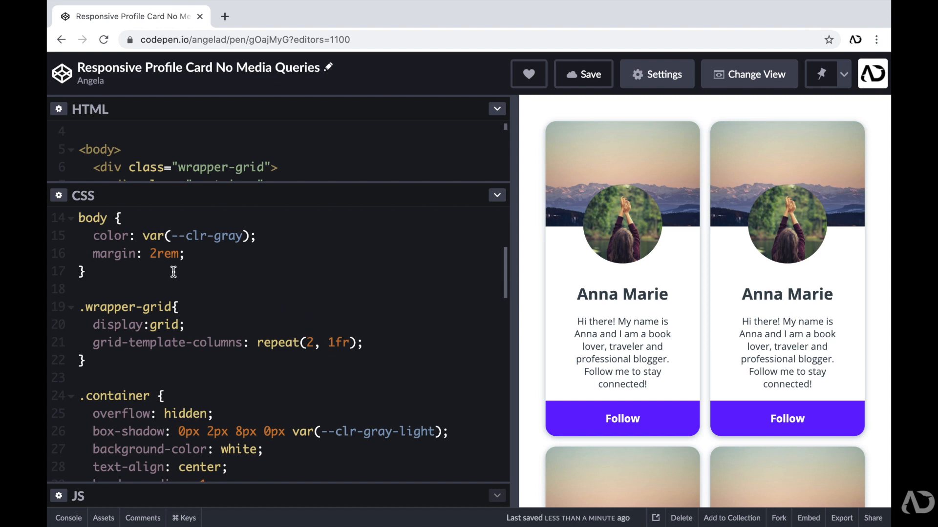
{"action": "mouse_move", "coordinate": [342, 360]}
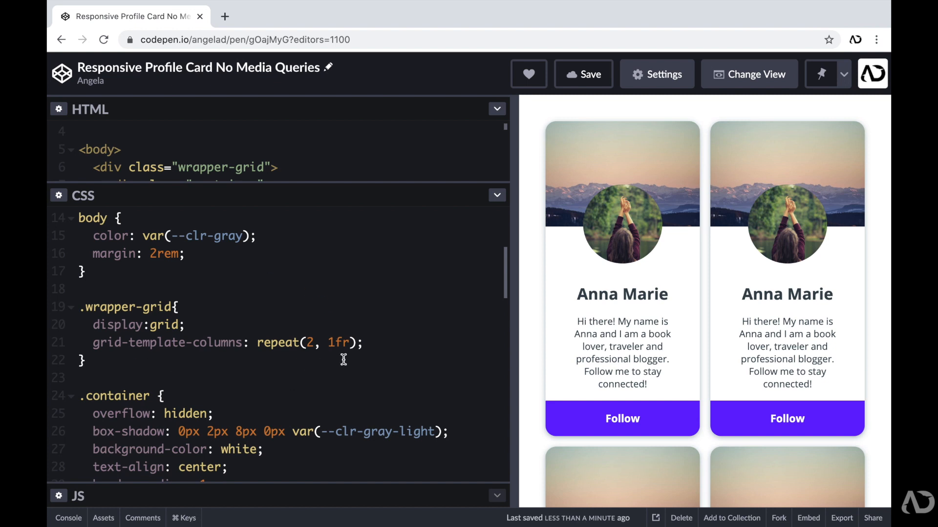
{"action": "mouse_move", "coordinate": [310, 388]}
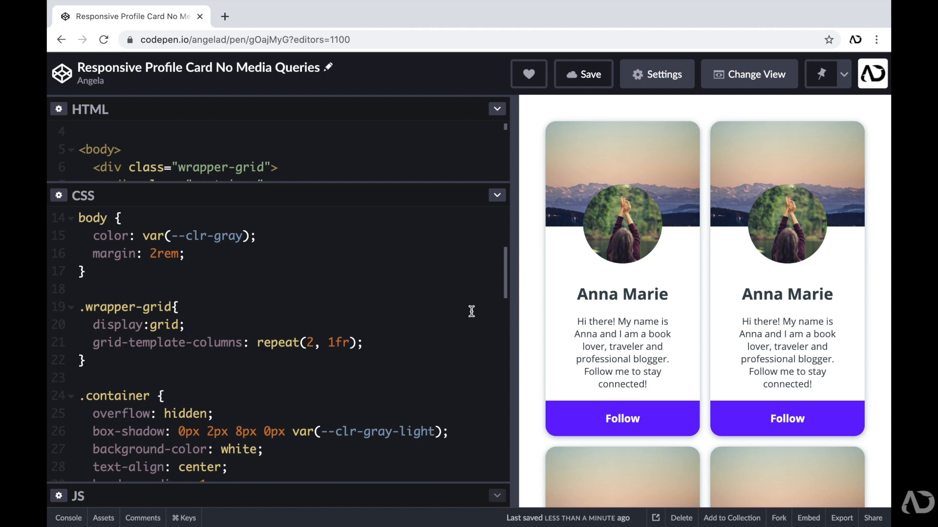
{"action": "mouse_move", "coordinate": [414, 324]}
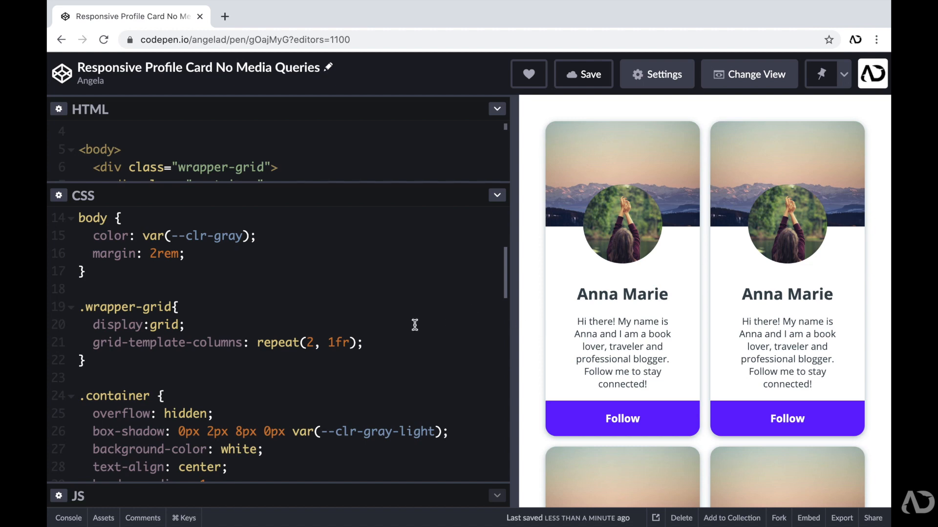
{"action": "scroll", "scroll_direction": "down", "scroll_amount": 3}
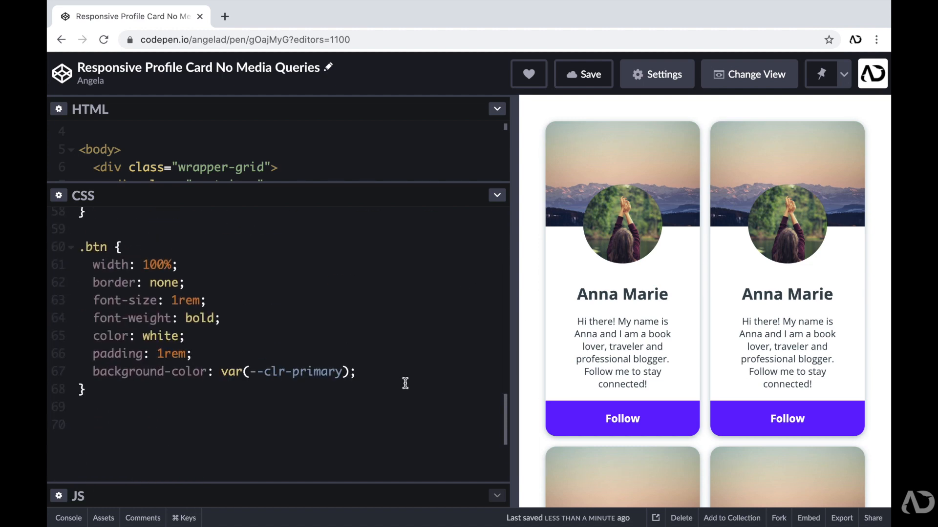
{"action": "type", "text": "@med"}
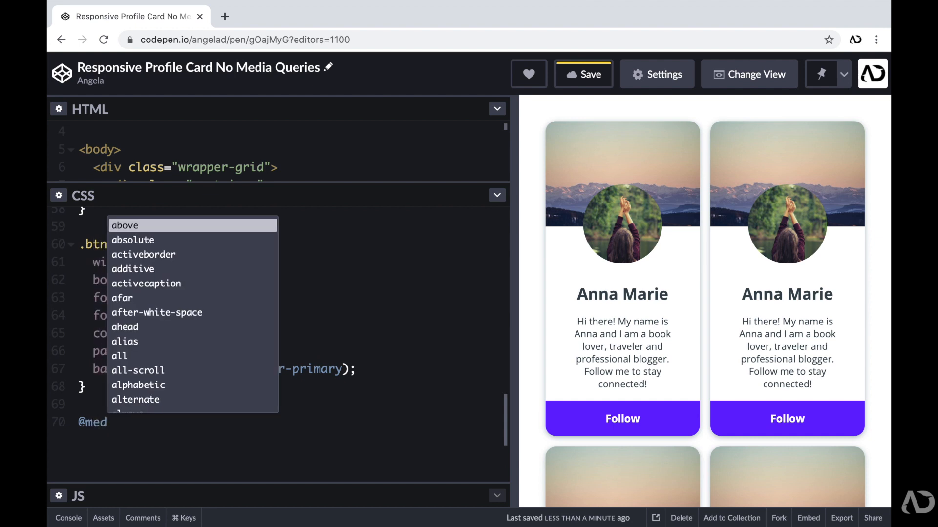
{"action": "type", "text": "screen and"}
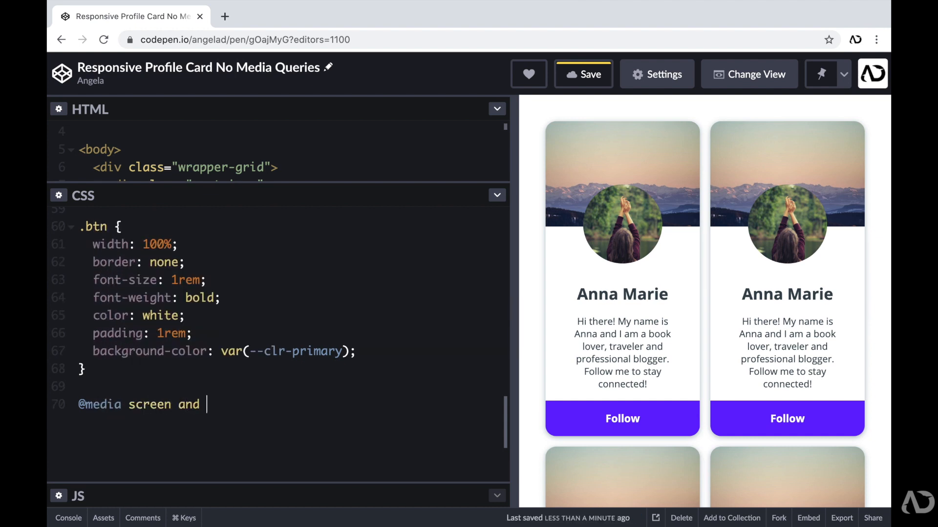
{"action": "type", "text": "(min)"}
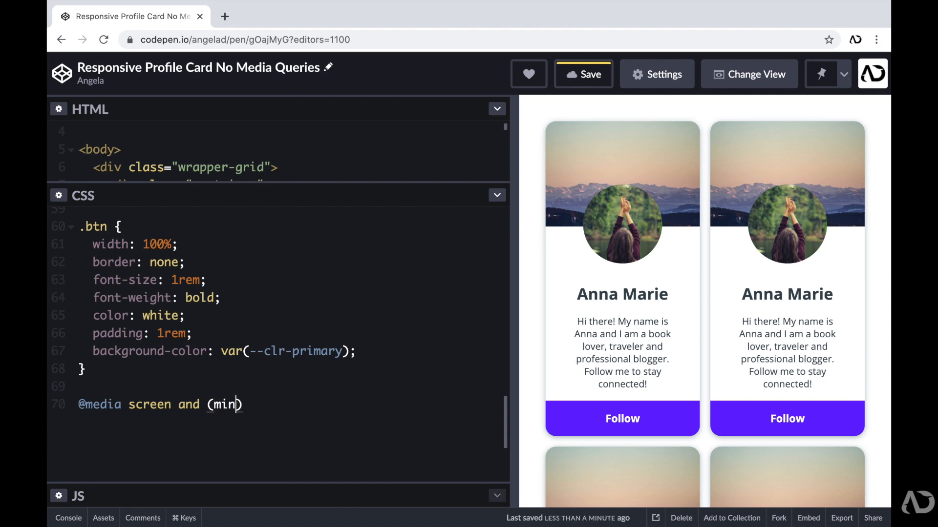
{"action": "type", "text": "-wi"}
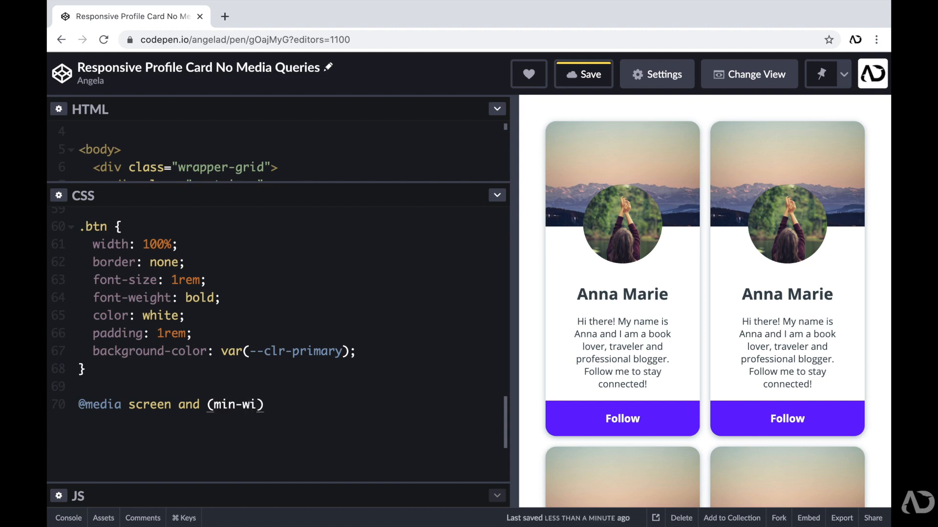
{"action": "type", "text": "dth:"}
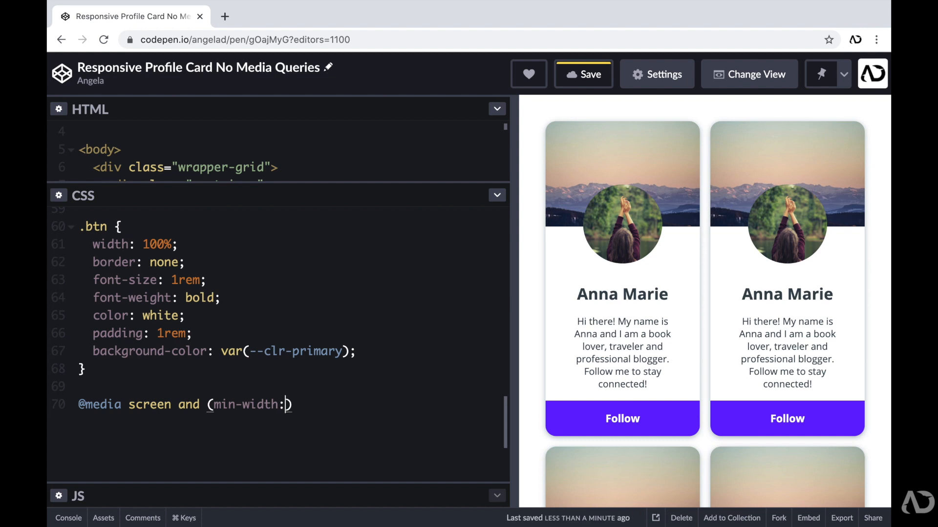
{"action": "type", "text": "600px)"}
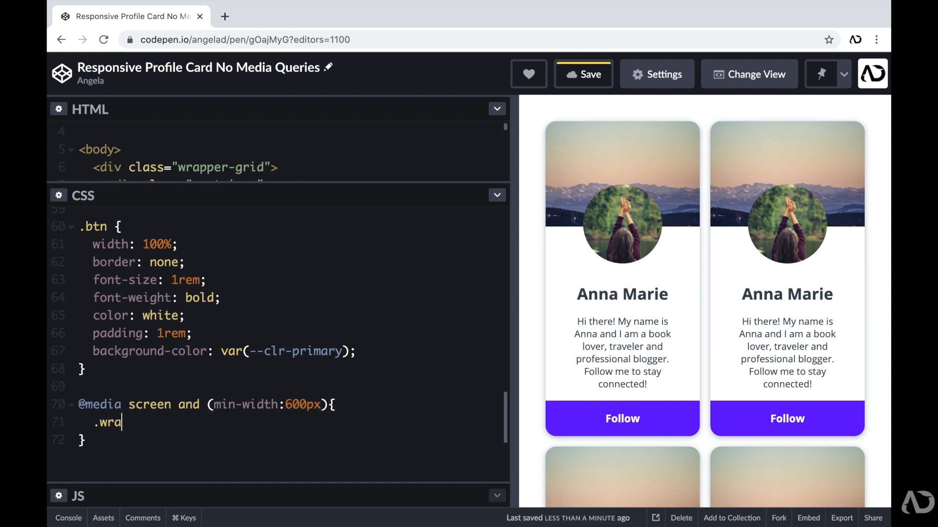
- Inside the media query, give .wrapper-grid grid-template-columns: repeat(3, 1fr); and check the preview
{"action": "type", "text": "pper-g"}
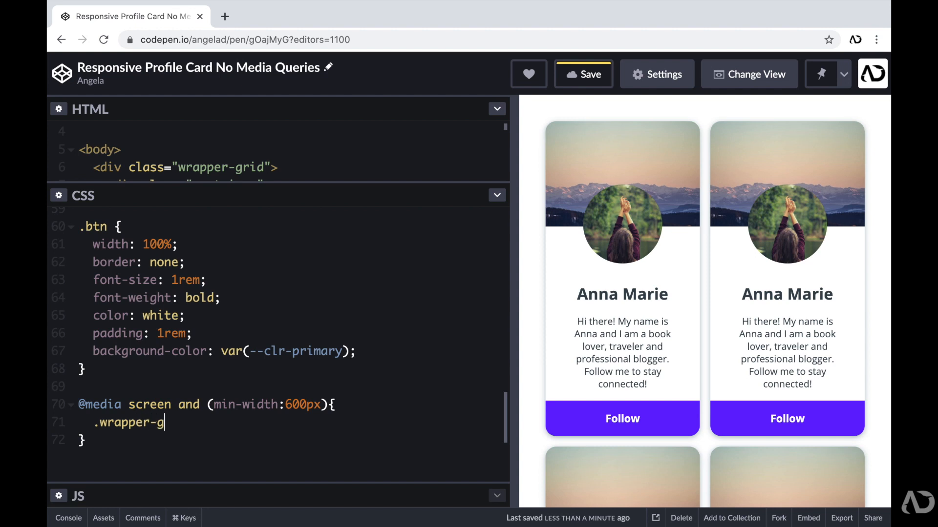
{"action": "type", "text": "rid"}
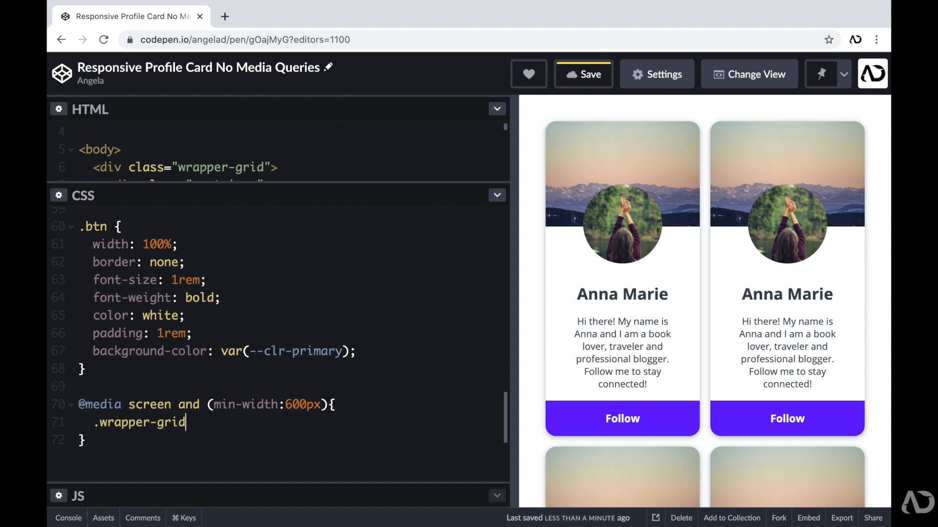
{"action": "type", "text": "grid-template-columns"}
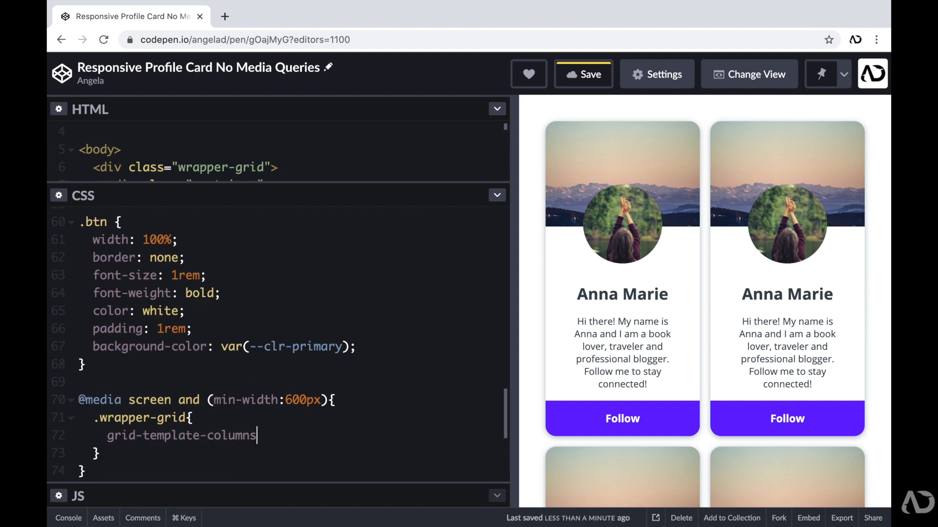
{"action": "type", "text": ":"}
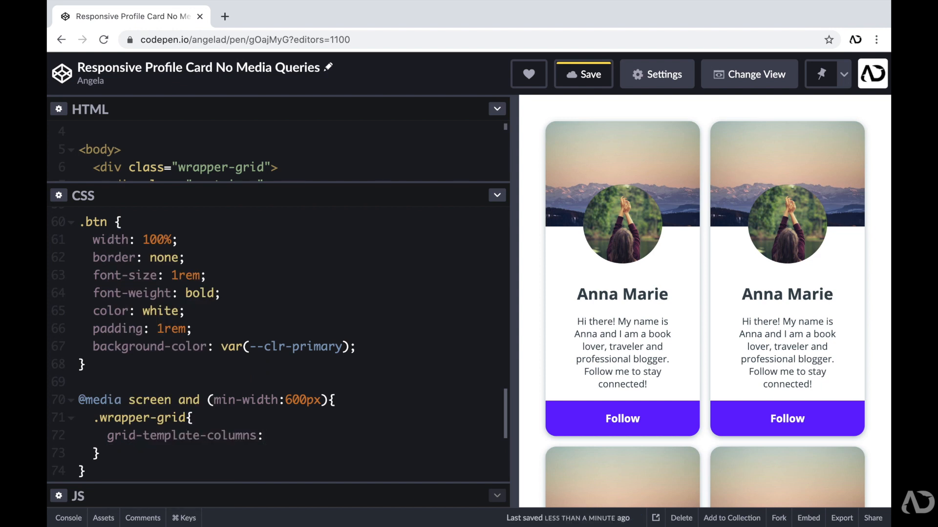
{"action": "type", "text": "repea"}
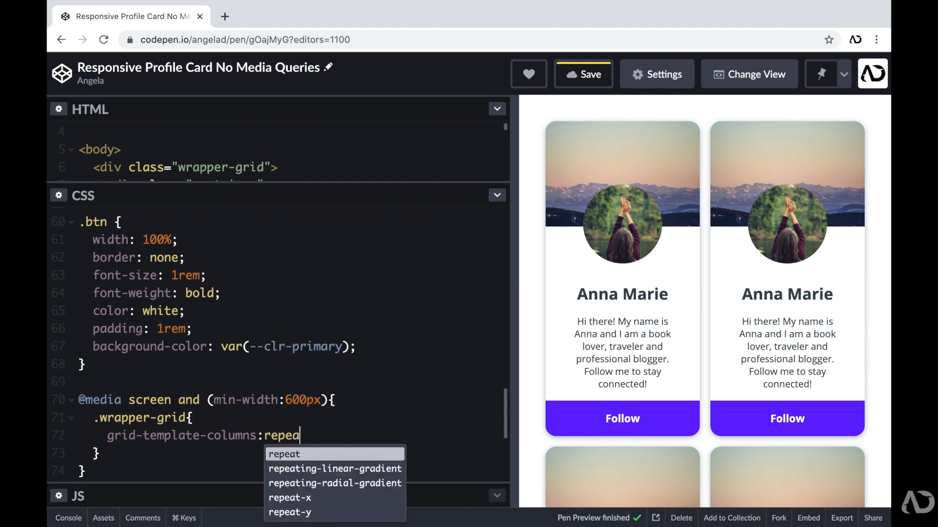
{"action": "type", "text": "(3, 1fr)"}
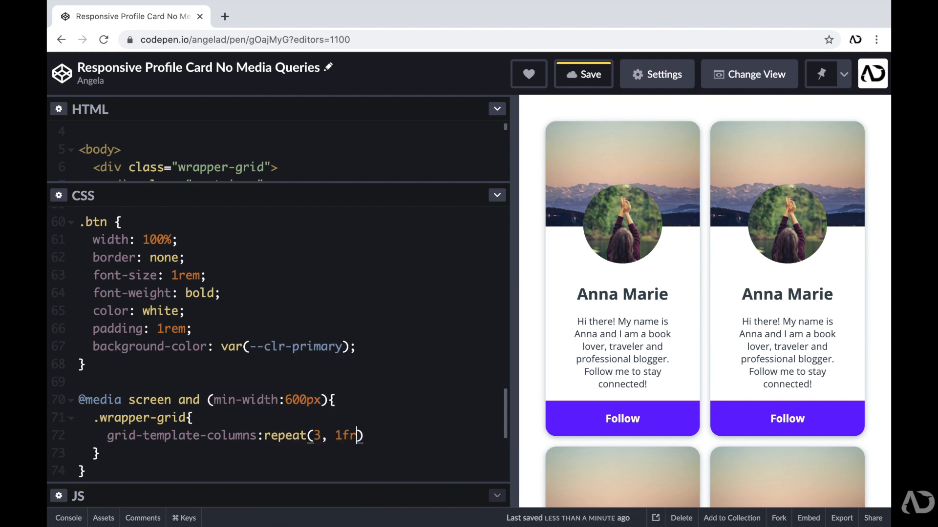
{"action": "type", "text": ";"}
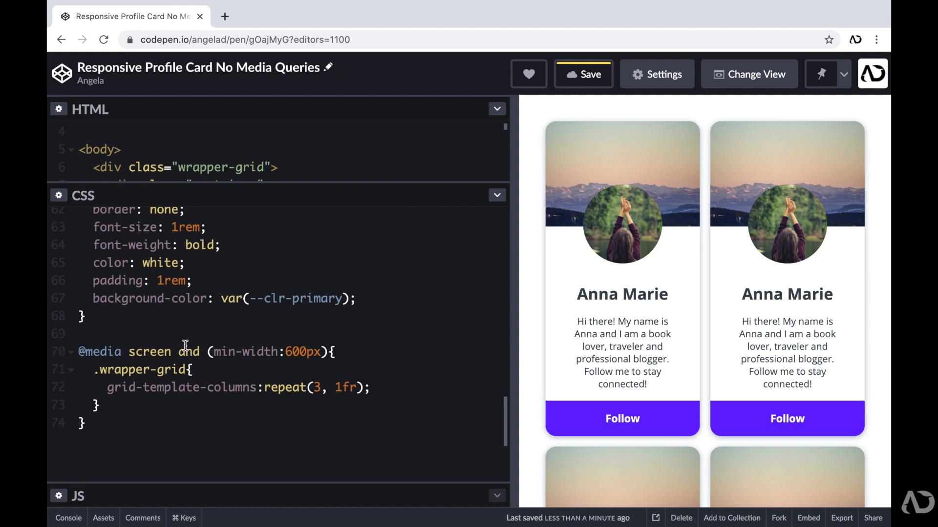
{"action": "mouse_move", "coordinate": [316, 377]}
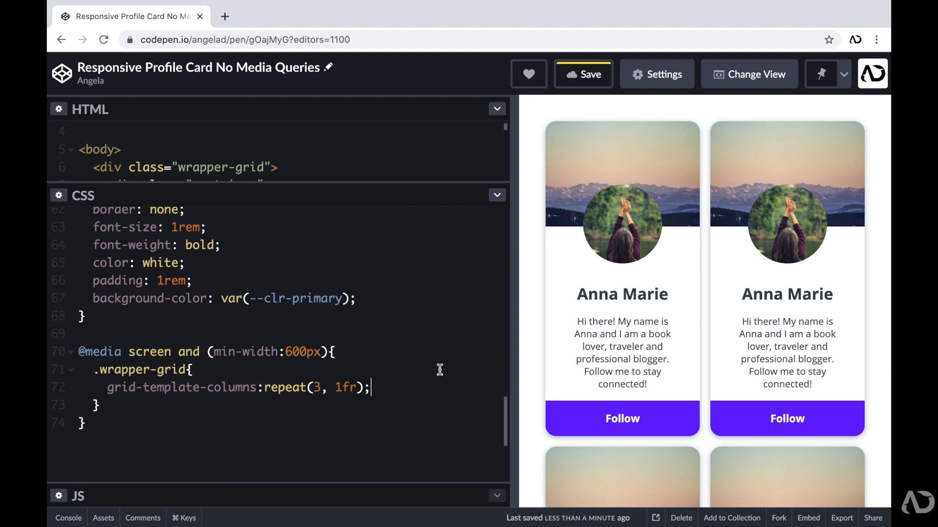
{"action": "left_click_drag", "start_coordinate": [507, 361], "coordinate": [442, 362]}
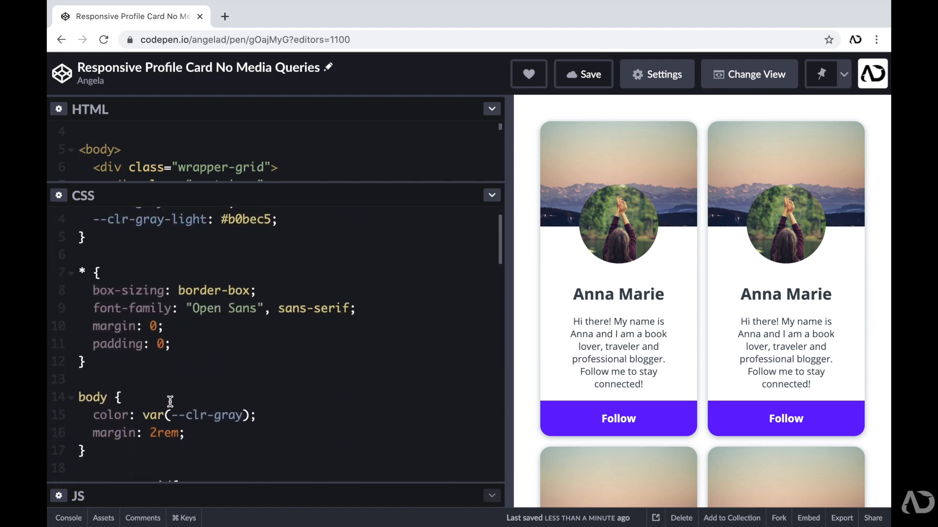
{"action": "scroll", "scroll_direction": "down", "scroll_amount": 3}
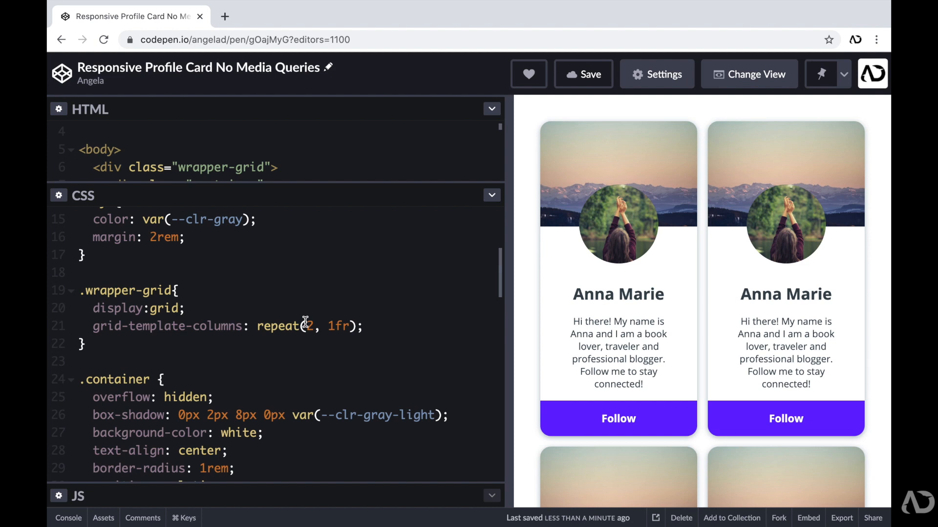
{"action": "mouse_move", "coordinate": [284, 304]}
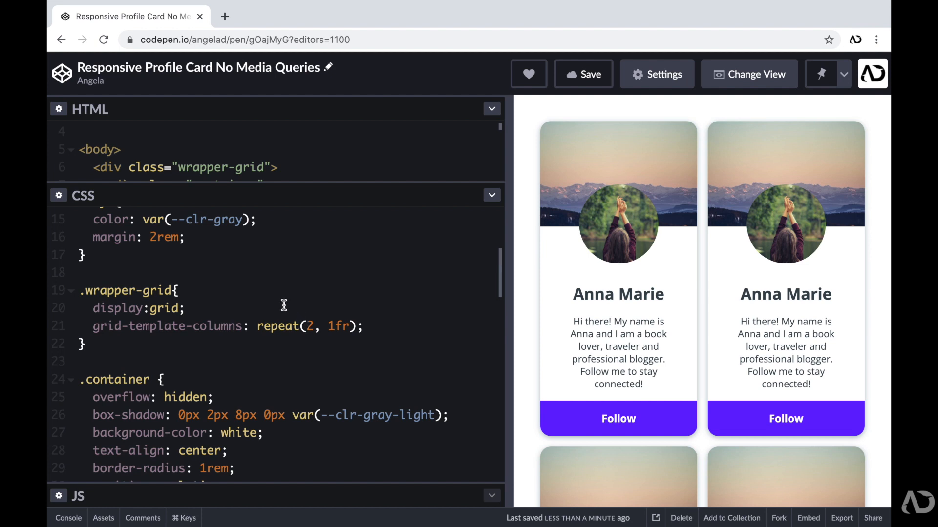
{"action": "mouse_move", "coordinate": [341, 317]}
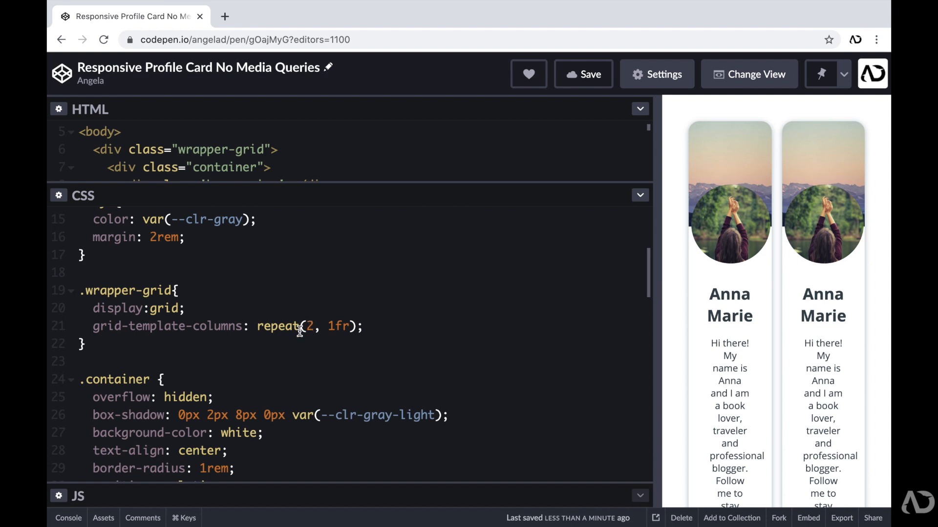
{"action": "mouse_move", "coordinate": [335, 341]}
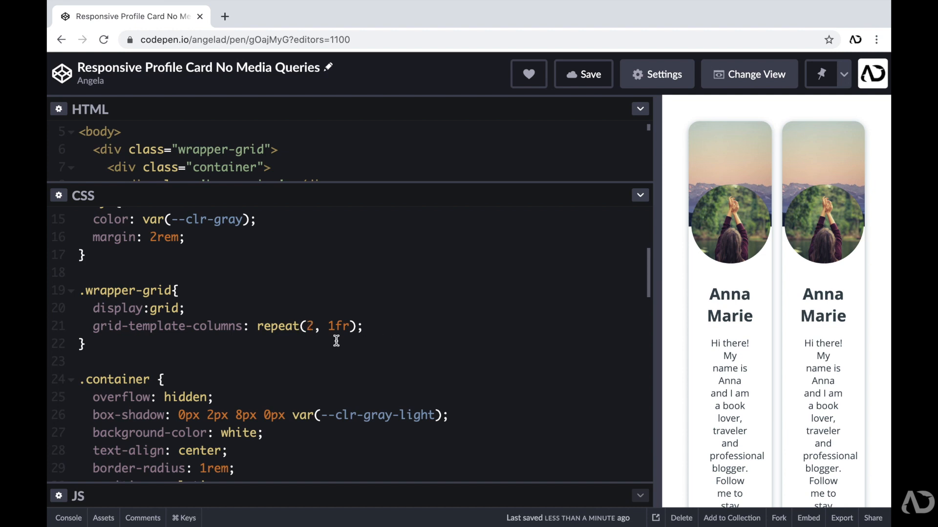
- Change the base columns to repeat(auto-fit, 1fr) and widen the preview to test
{"action": "type", "text": "aut"}
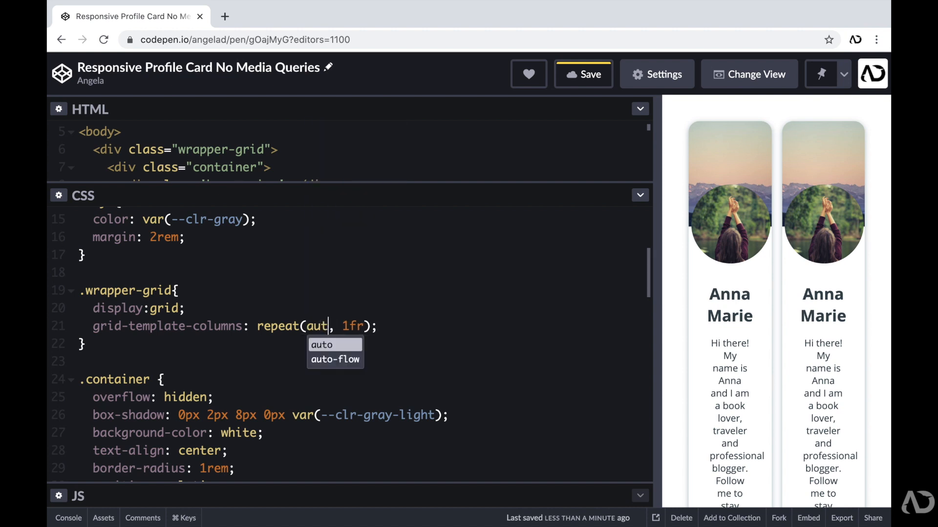
{"action": "type", "text": "o-fit"}
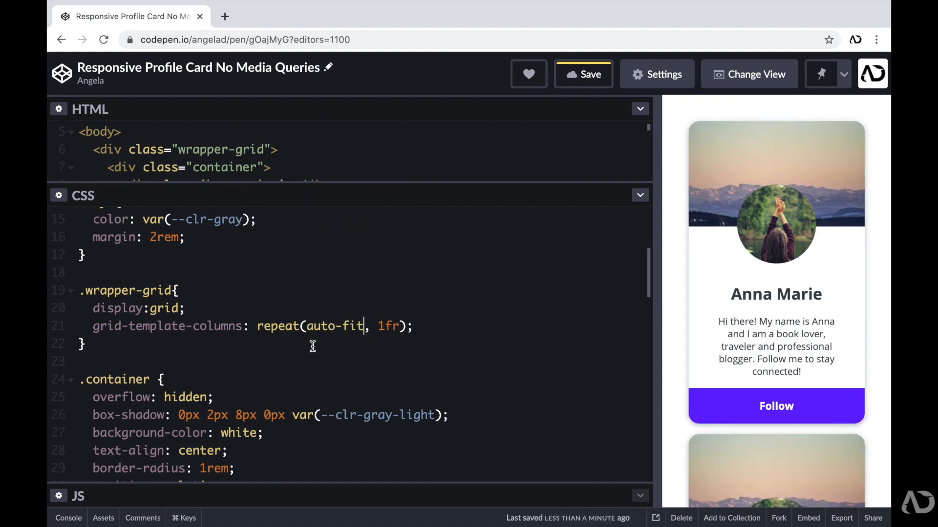
{"action": "mouse_move", "coordinate": [384, 345]}
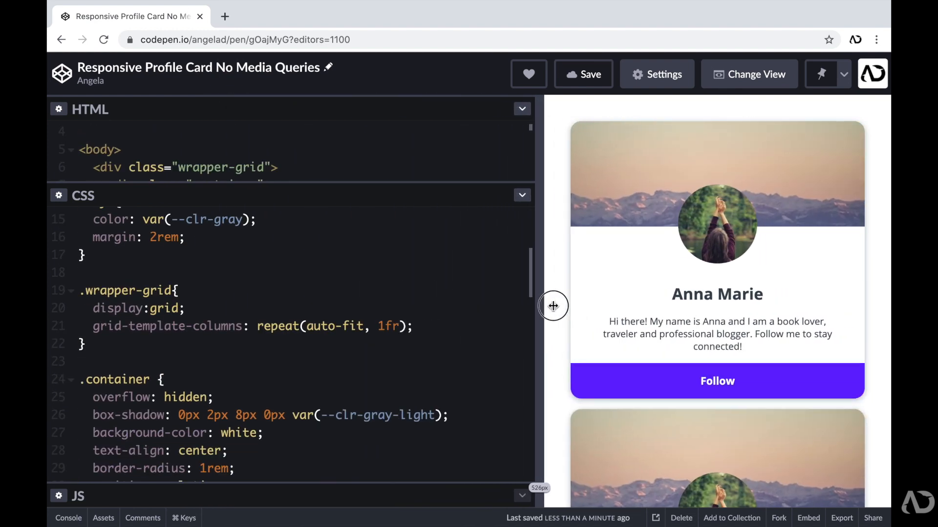
{"action": "left_click_drag", "start_coordinate": [553, 306], "coordinate": [592, 305]}
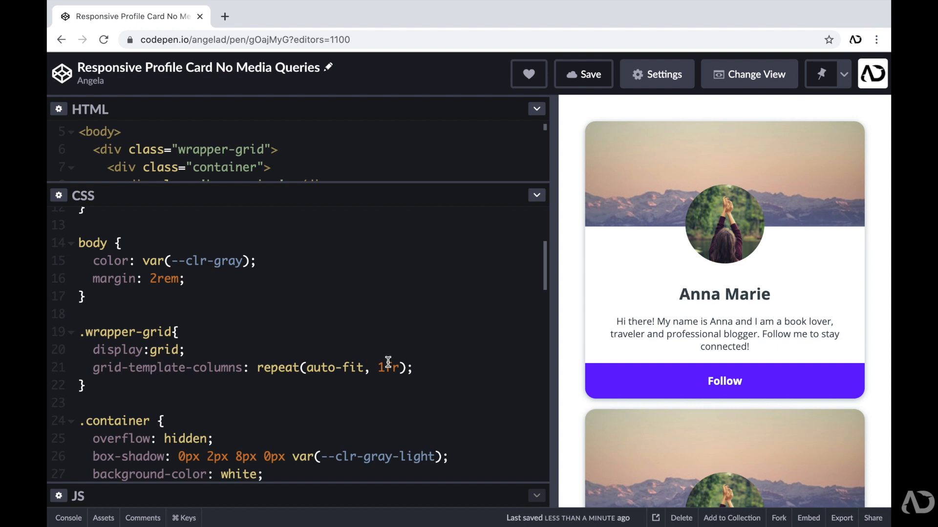
{"action": "mouse_move", "coordinate": [407, 378]}
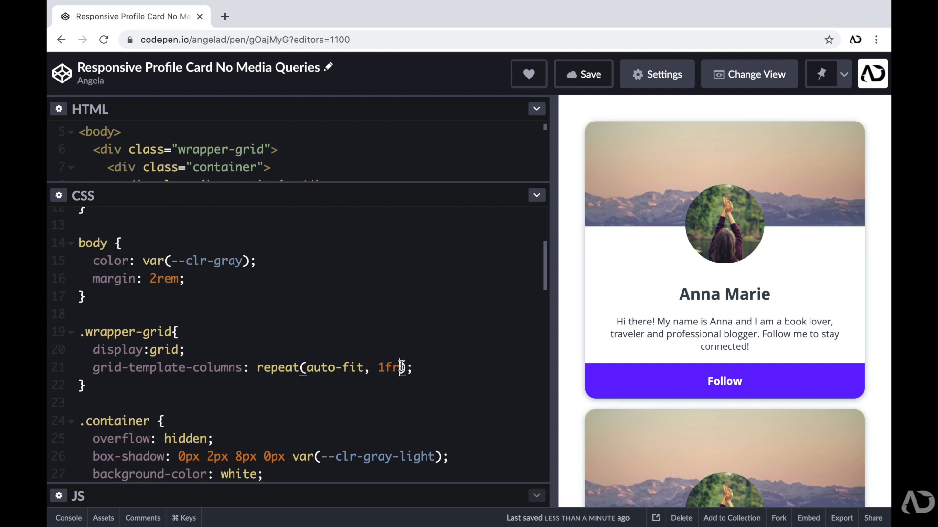
- Replace 1fr with 20rem so columns read repeat(auto-fit, 20rem)
{"action": "type", "text": "2"}
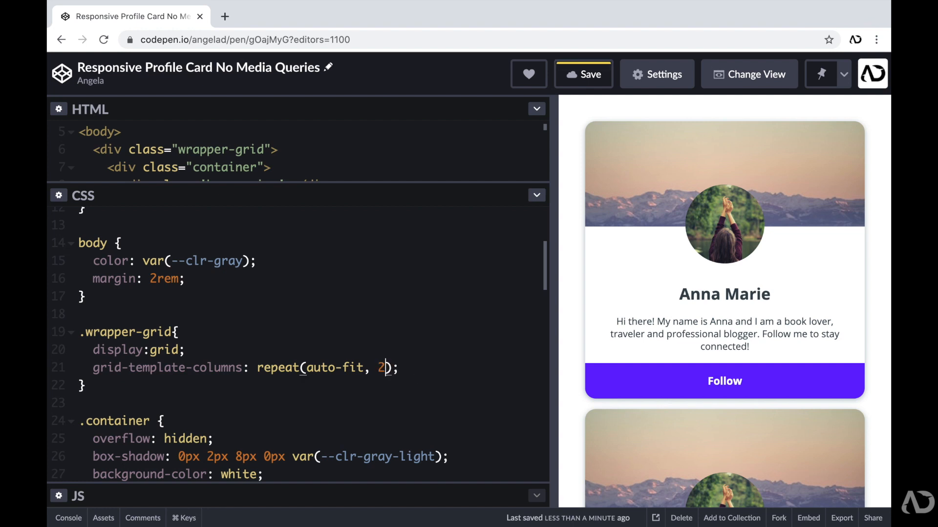
{"action": "type", "text": "0rem"}
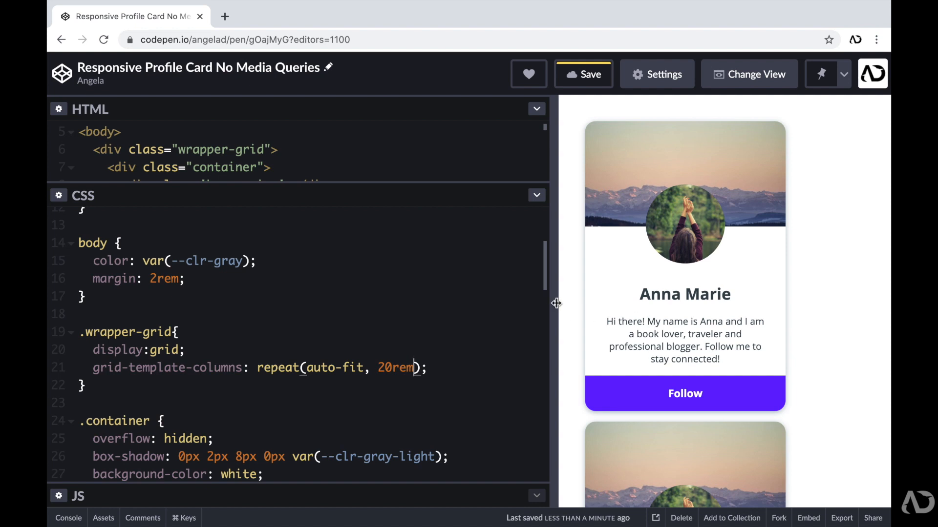
- Resize the preview from phone width up to fitting two, then three fixed-width cards per row
{"action": "left_click_drag", "start_coordinate": [555, 303], "coordinate": [710, 293]}
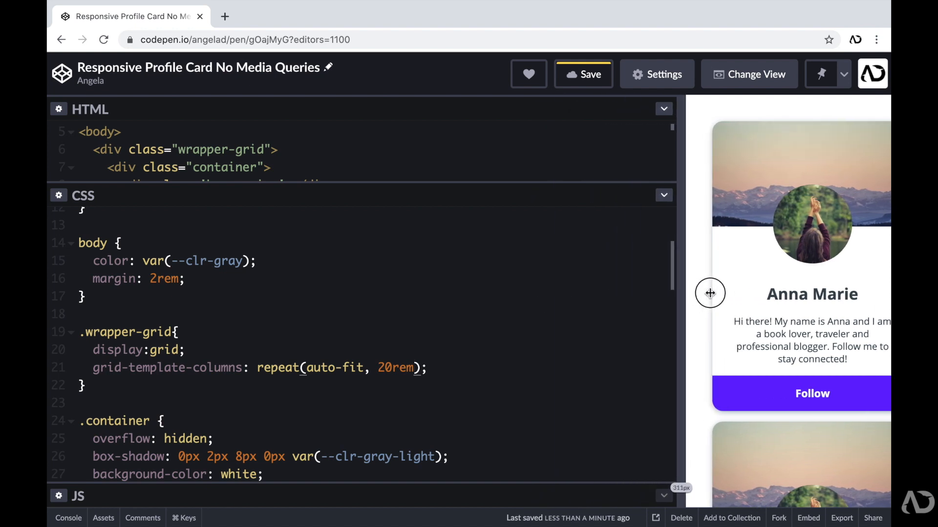
{"action": "left_click_drag", "start_coordinate": [710, 293], "coordinate": [580, 299]}
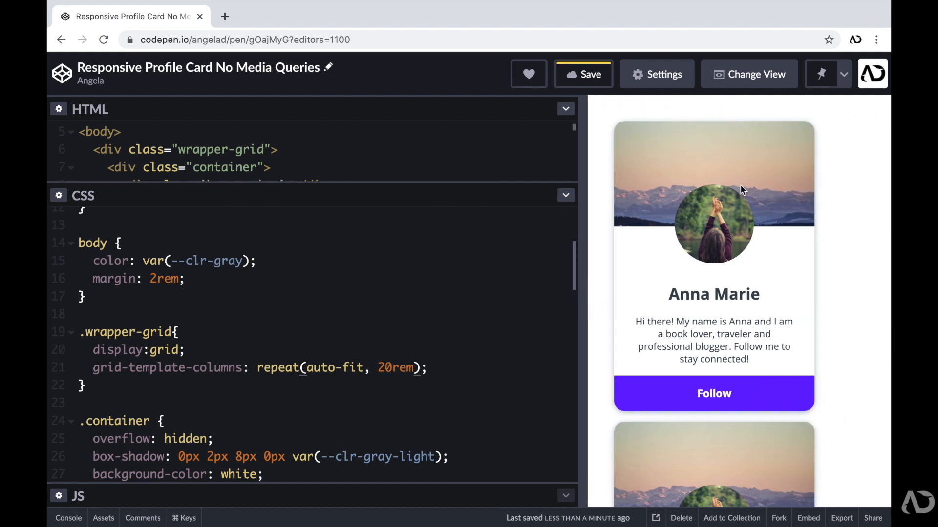
{"action": "left_click_drag", "start_coordinate": [568, 260], "coordinate": [529, 260]}
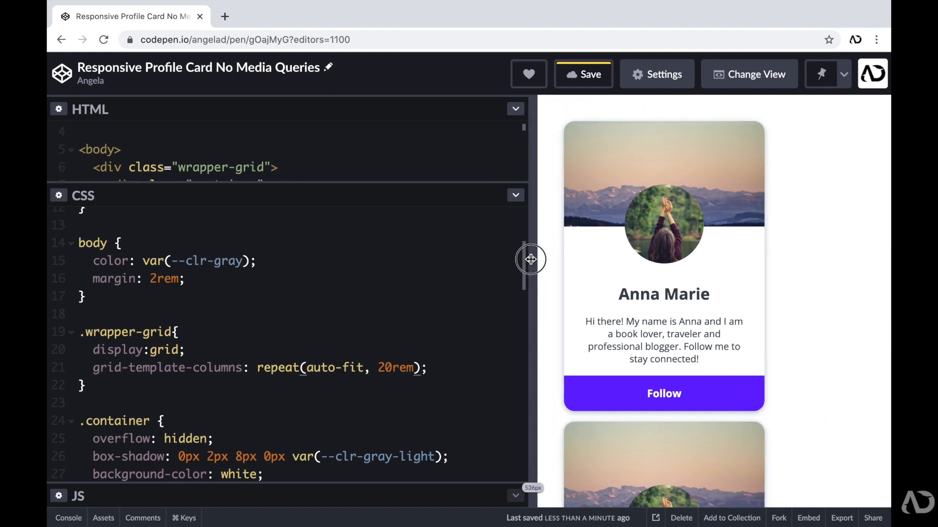
{"action": "left_click_drag", "start_coordinate": [529, 260], "coordinate": [403, 266]}
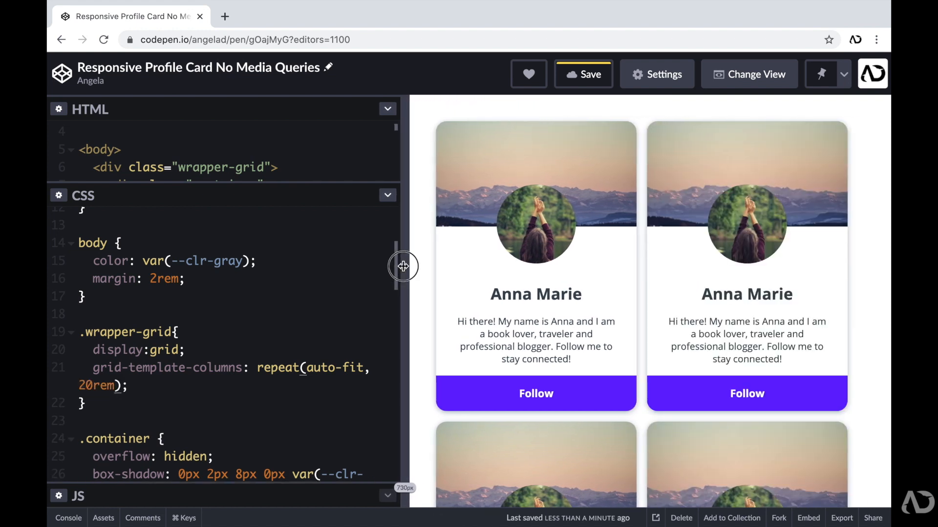
{"action": "left_click_drag", "start_coordinate": [403, 266], "coordinate": [197, 265]}
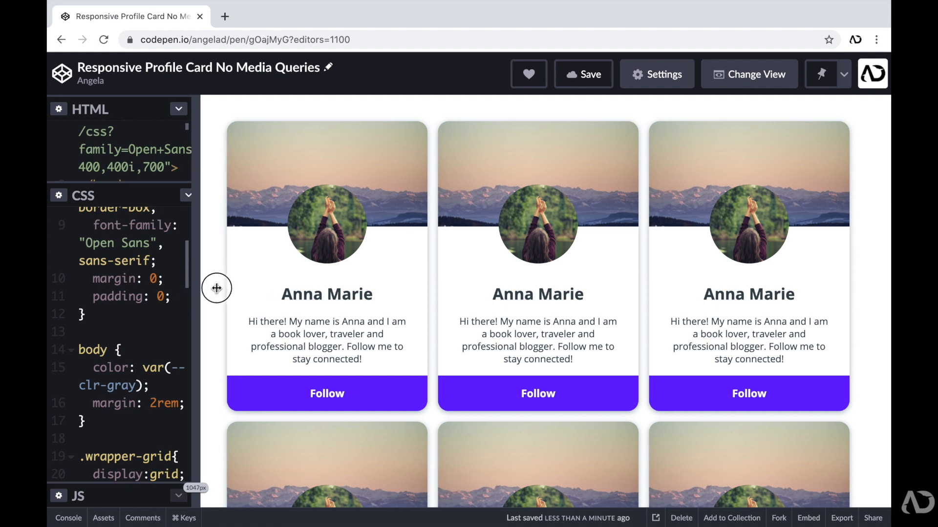
- Add justify-content:center to .wrapper-grid and confirm cards stay centered at one and three per row
{"action": "left_click_drag", "start_coordinate": [217, 287], "coordinate": [444, 297]}
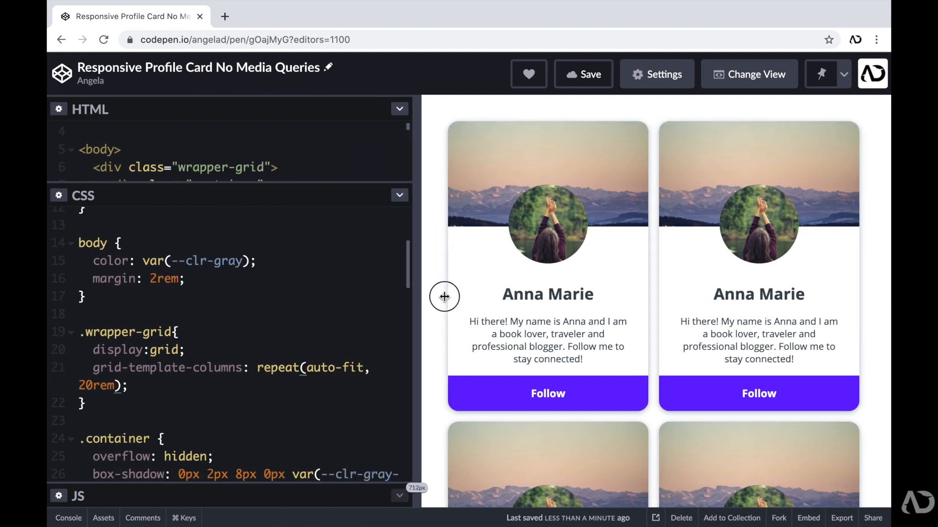
{"action": "left_click_drag", "start_coordinate": [444, 297], "coordinate": [461, 297]}
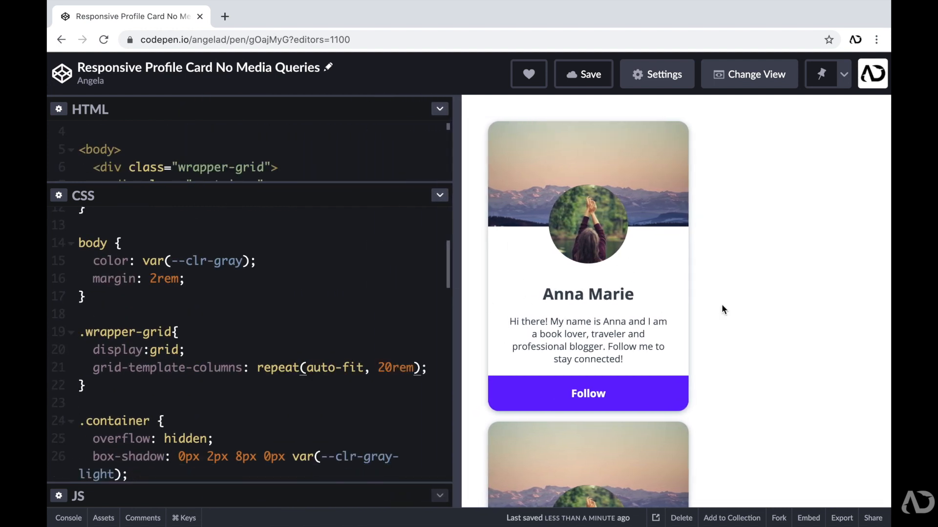
{"action": "type", "text": "j"}
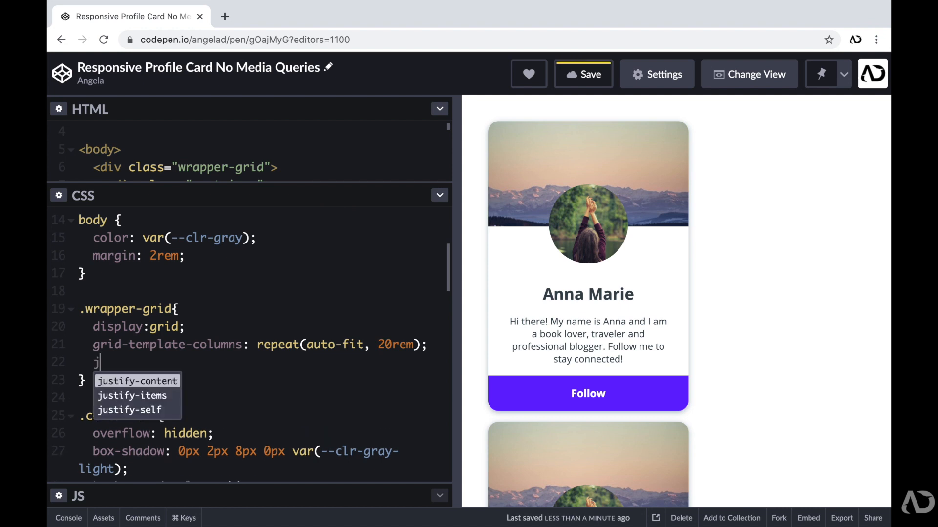
{"action": "type", "text": "ustify-content:center"}
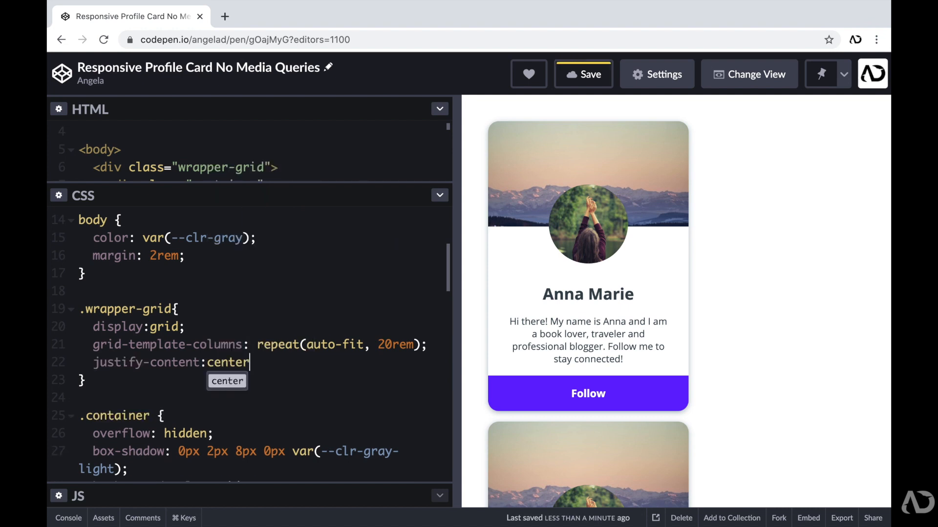
{"action": "left_click_drag", "start_coordinate": [451, 281], "coordinate": [400, 282]}
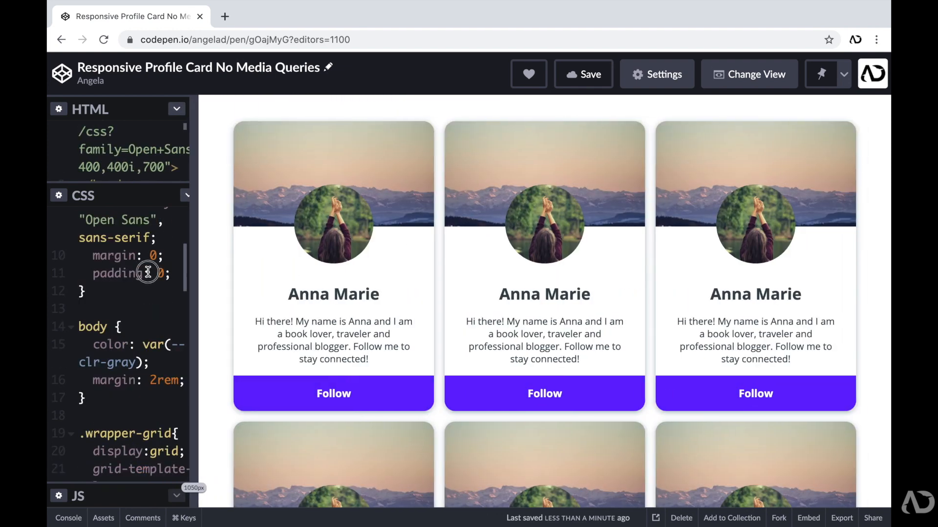
{"action": "left_click_drag", "start_coordinate": [201, 290], "coordinate": [372, 290]}
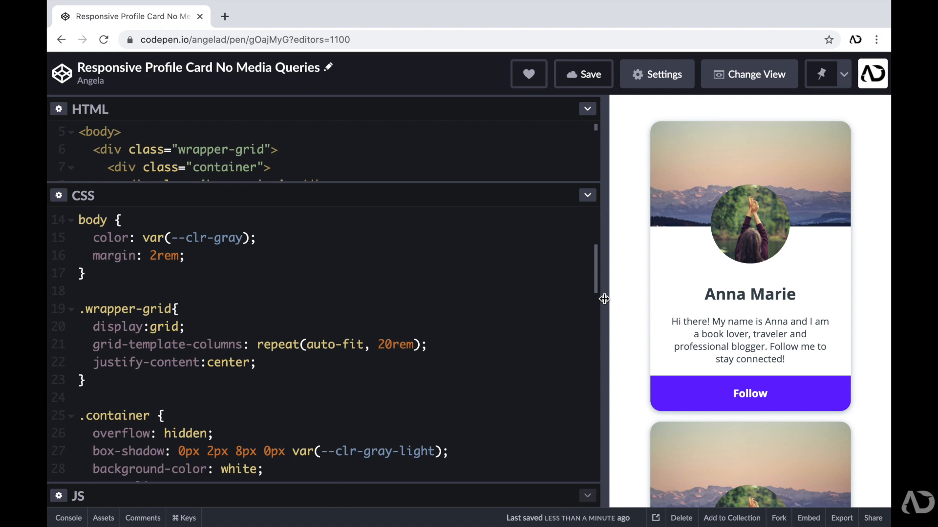
{"action": "mouse_move", "coordinate": [423, 353]}
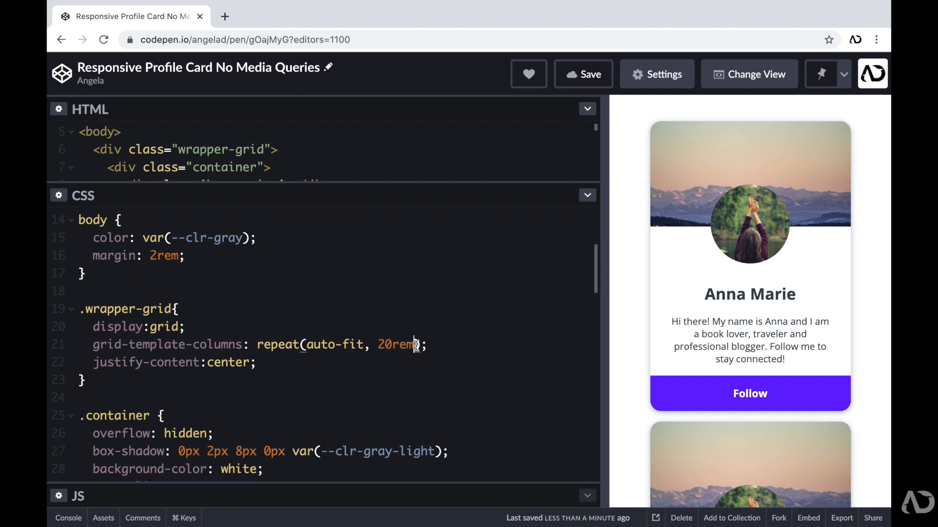
- Replace the fixed 20rem column width with minmax(10rem, 20rem)
{"action": "key", "text": "Backspace"}
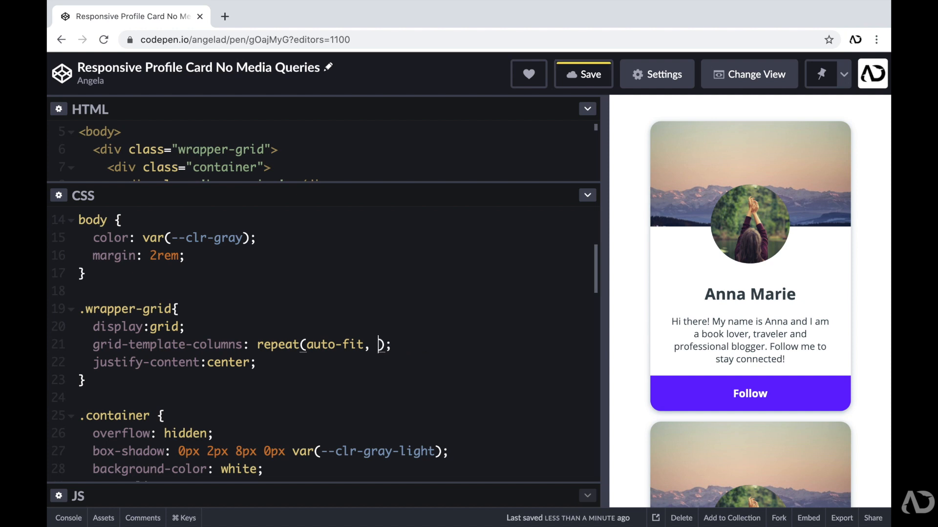
{"action": "type", "text": "minmax(1"}
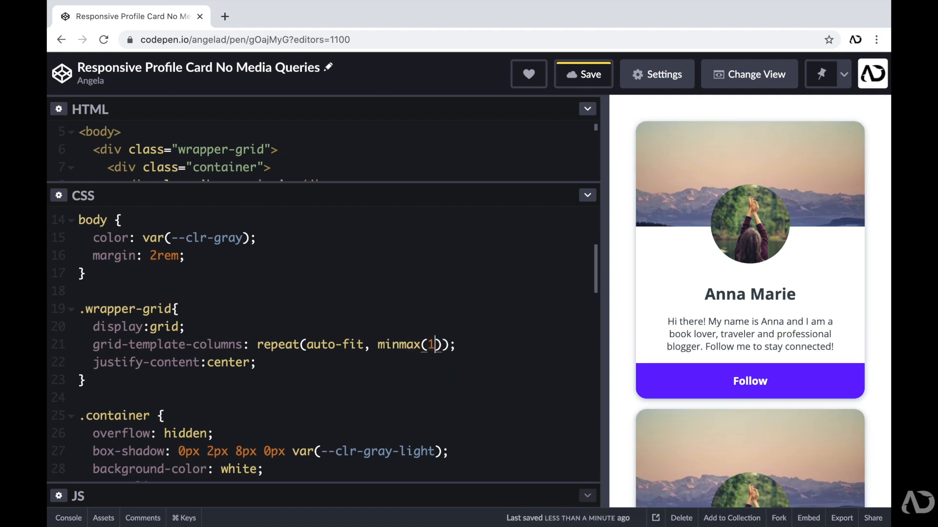
{"action": "type", "text": "0rem"}
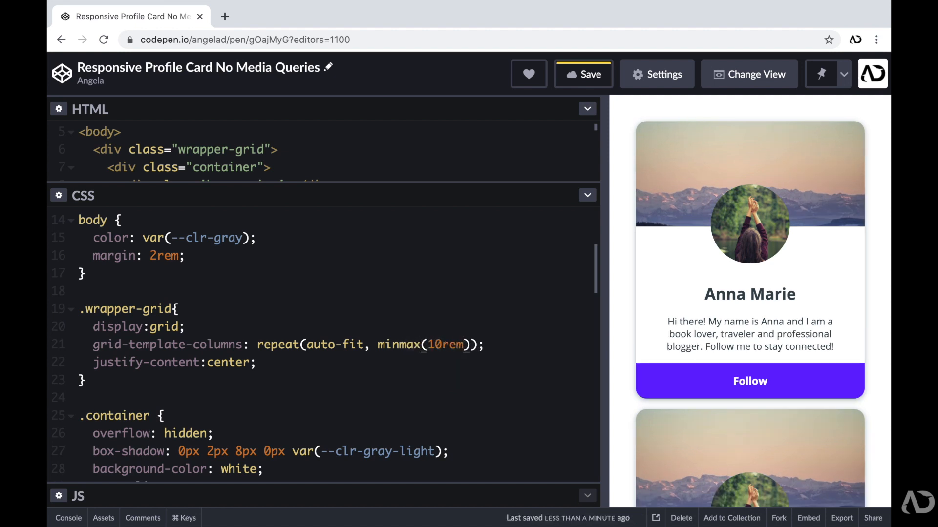
{"action": "type", "text": ", 20"}
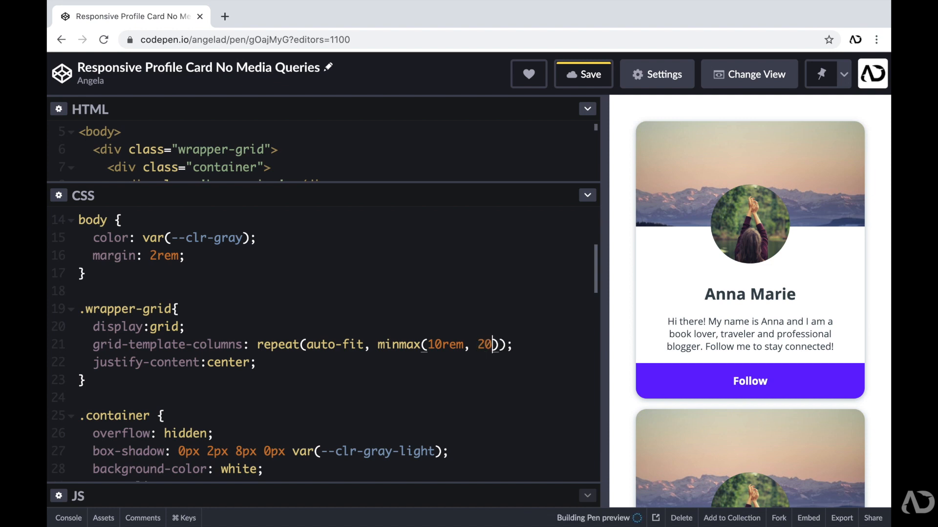
{"action": "type", "text": "rem"}
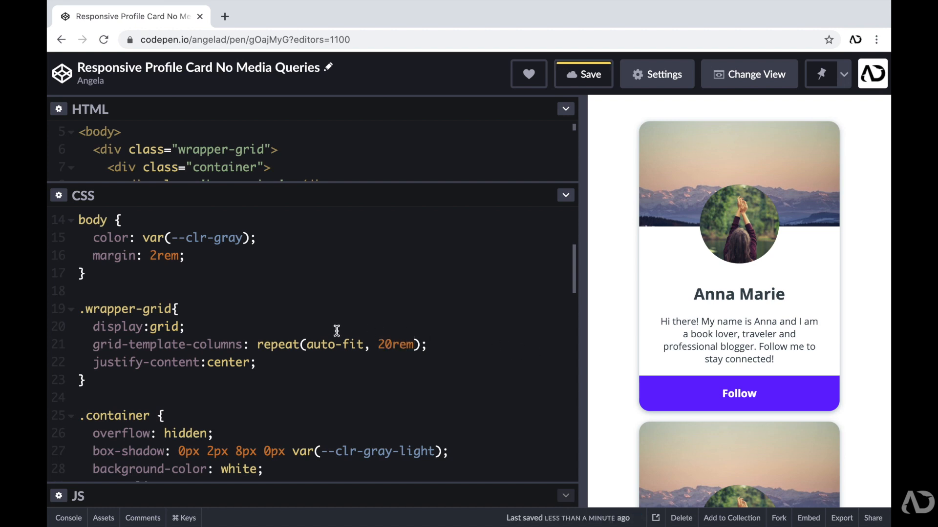
{"action": "mouse_move", "coordinate": [276, 333]}
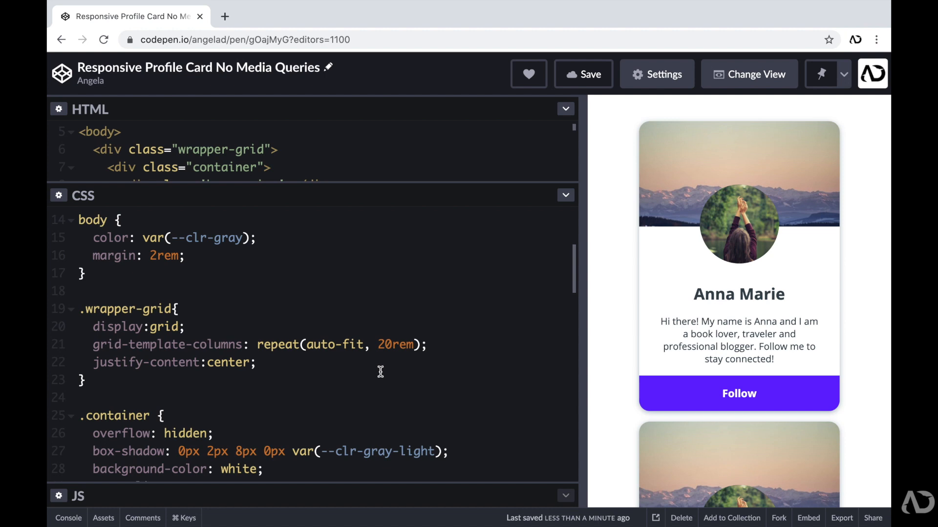
- Change the grid repeat to auto-fill with 20rem columns and resize the preview to compare two-card and one-card rows
{"action": "type", "text": "auto-fill"}
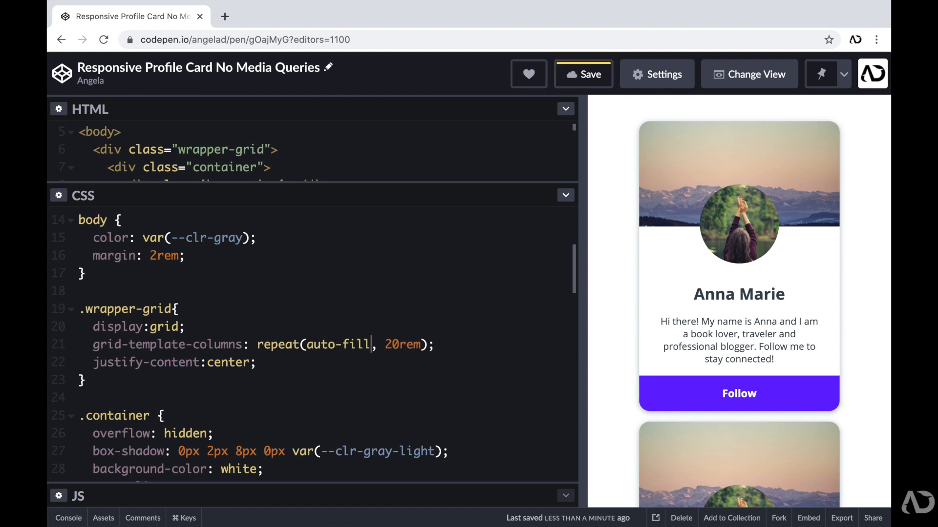
{"action": "left_click_drag", "start_coordinate": [571, 314], "coordinate": [386, 313]}
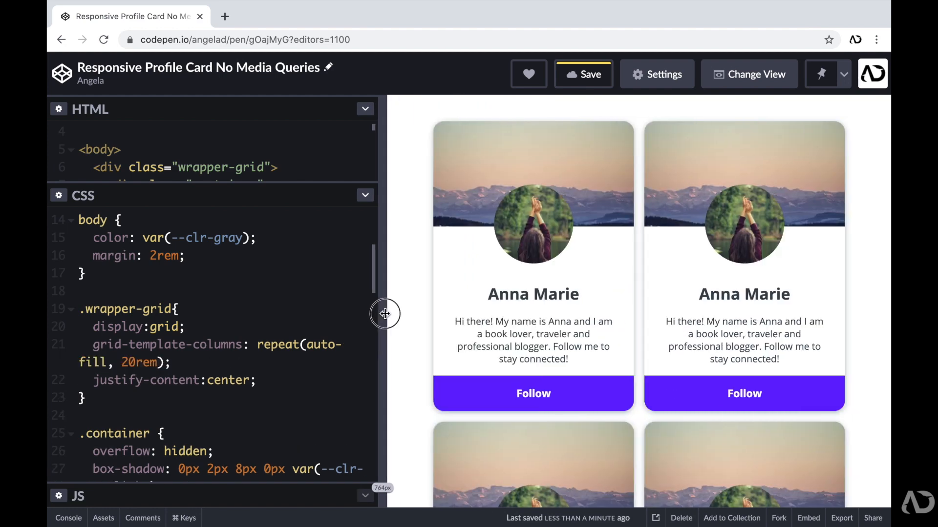
{"action": "left_click_drag", "start_coordinate": [385, 314], "coordinate": [215, 314]}
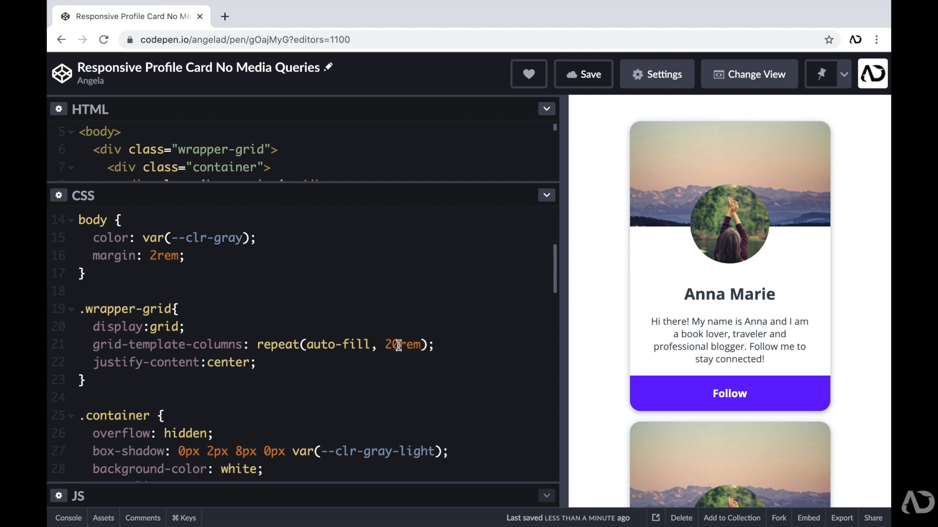
- Shrink the auto-fill column width to 5rem and widen the preview to show six thin cards with empty space beside them
{"action": "type", "text": "5rem"}
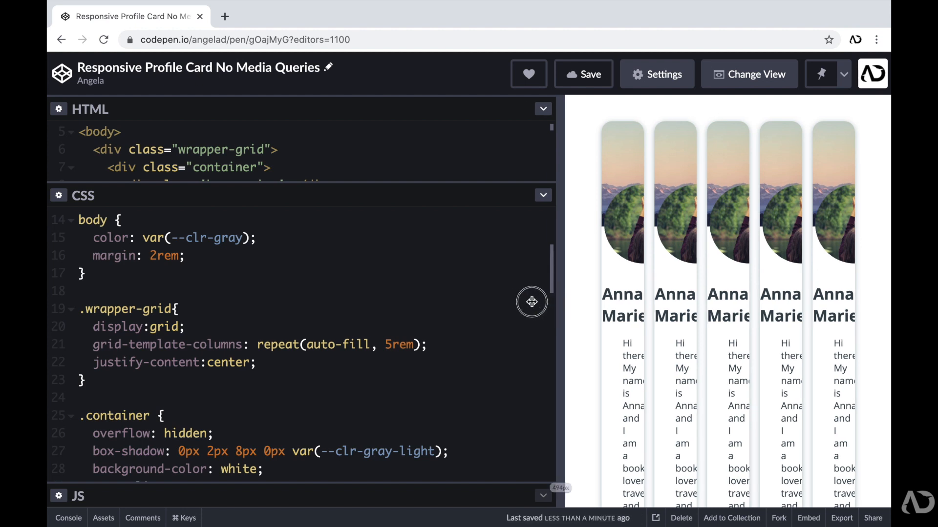
{"action": "left_click_drag", "start_coordinate": [532, 302], "coordinate": [417, 294]}
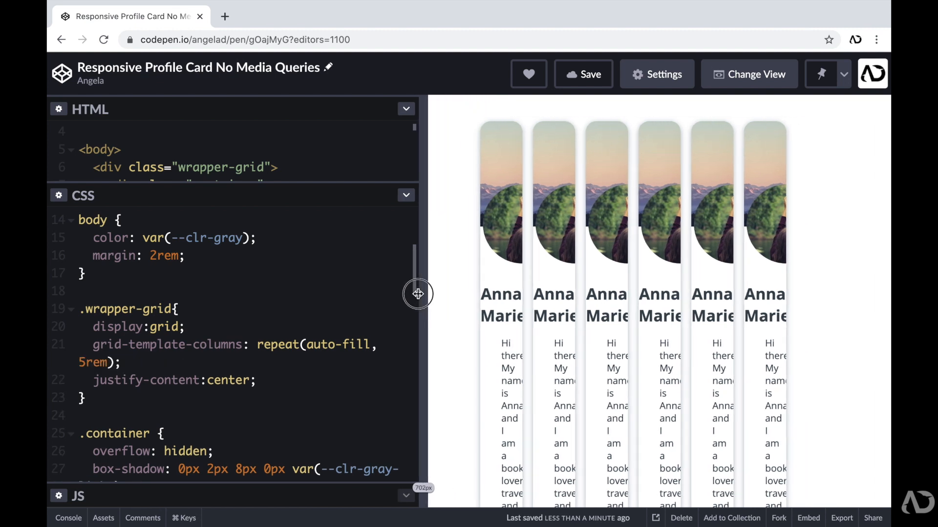
{"action": "left_click_drag", "start_coordinate": [417, 294], "coordinate": [321, 285]}
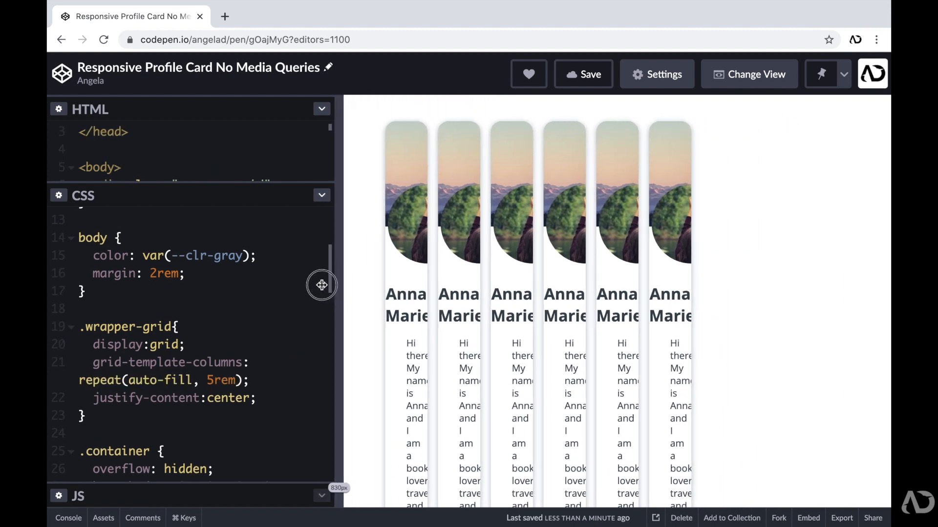
{"action": "left_click_drag", "start_coordinate": [321, 284], "coordinate": [262, 284]}
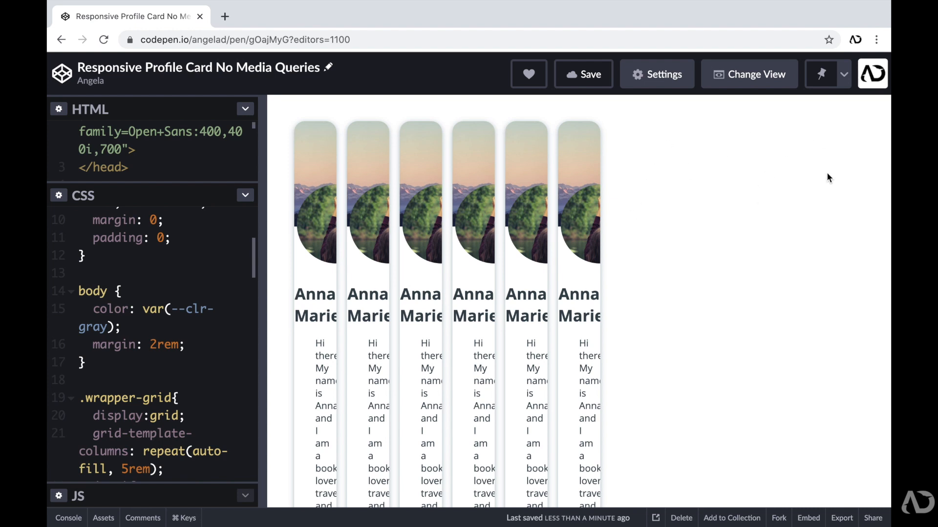
{"action": "mouse_move", "coordinate": [874, 164]}
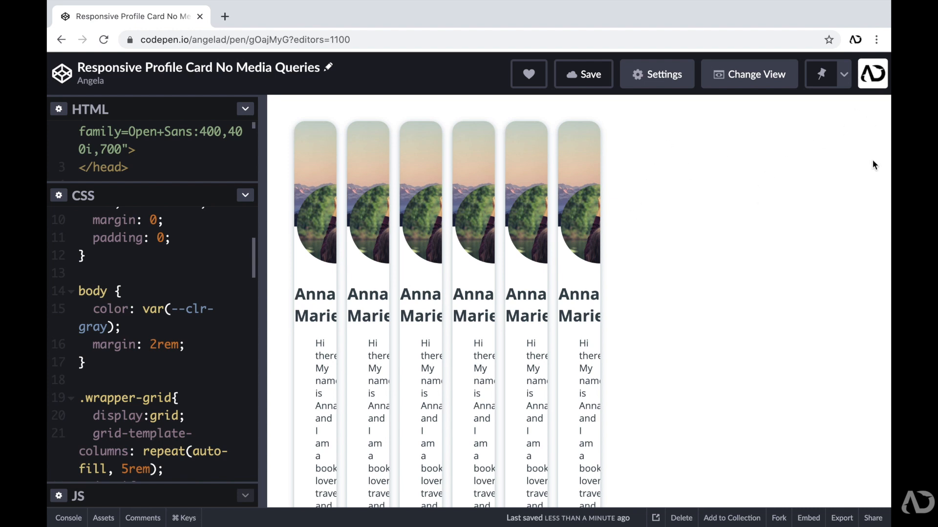
{"action": "mouse_move", "coordinate": [670, 139]}
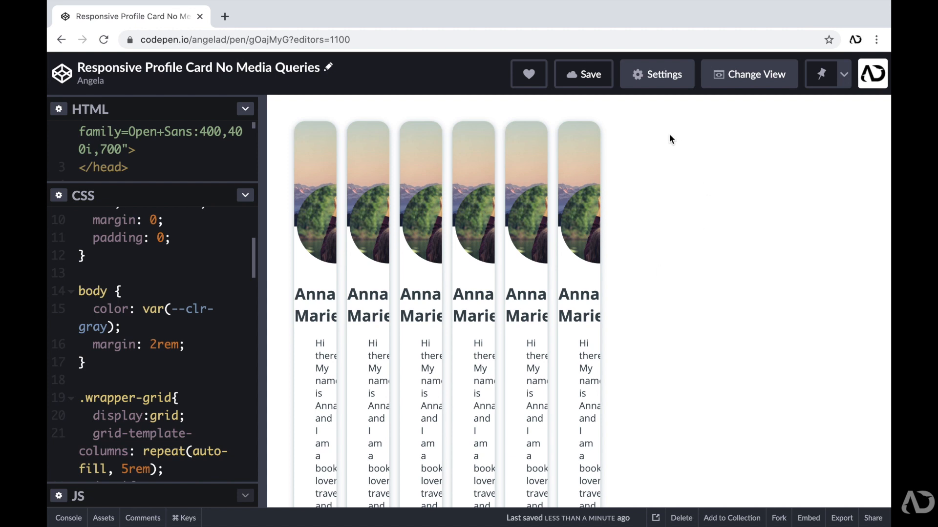
{"action": "mouse_move", "coordinate": [626, 114]}
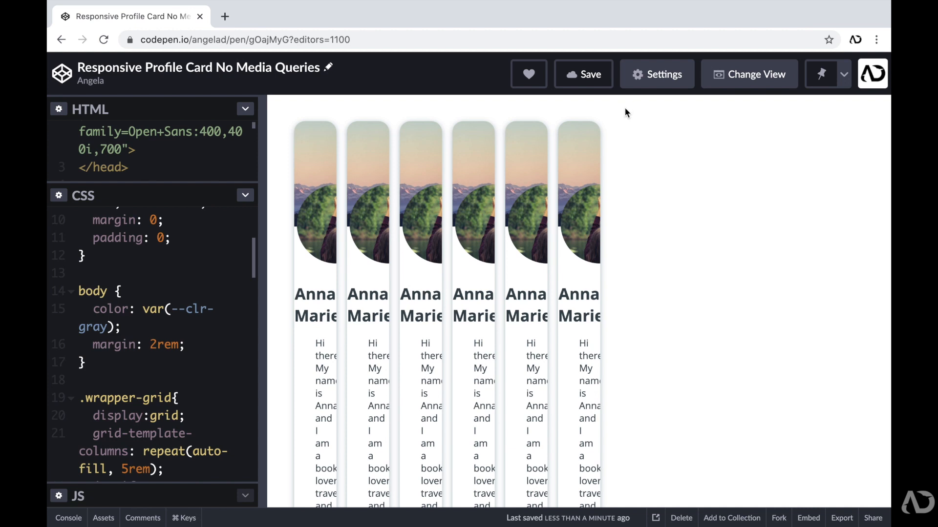
{"action": "mouse_move", "coordinate": [832, 116]}
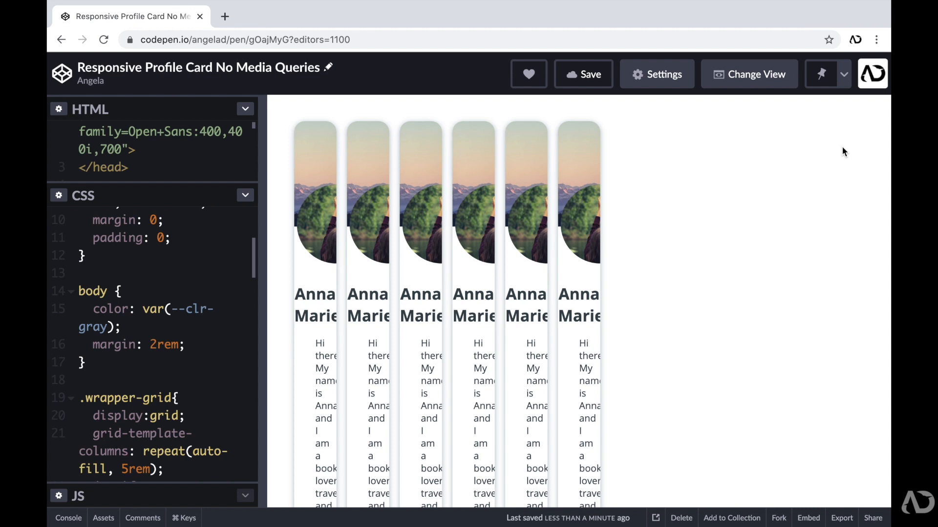
{"action": "mouse_move", "coordinate": [834, 177]}
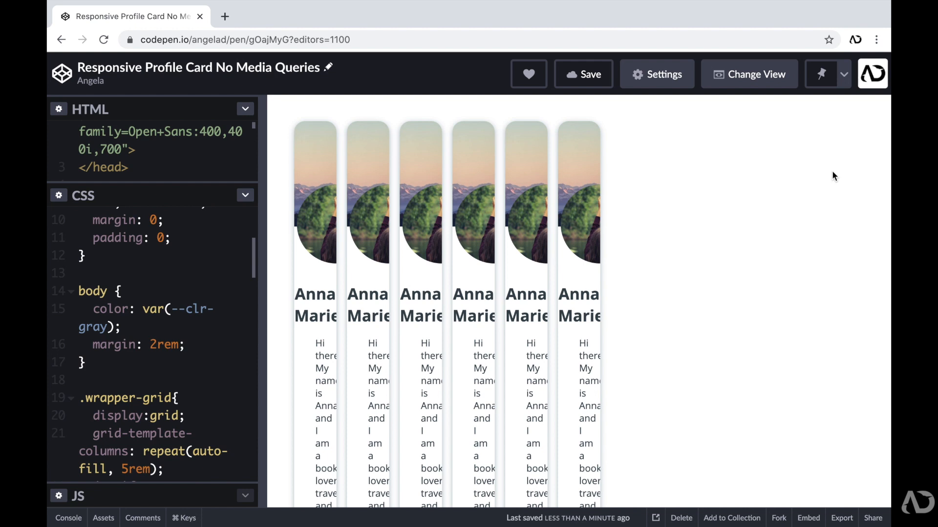
{"action": "mouse_move", "coordinate": [402, 241]}
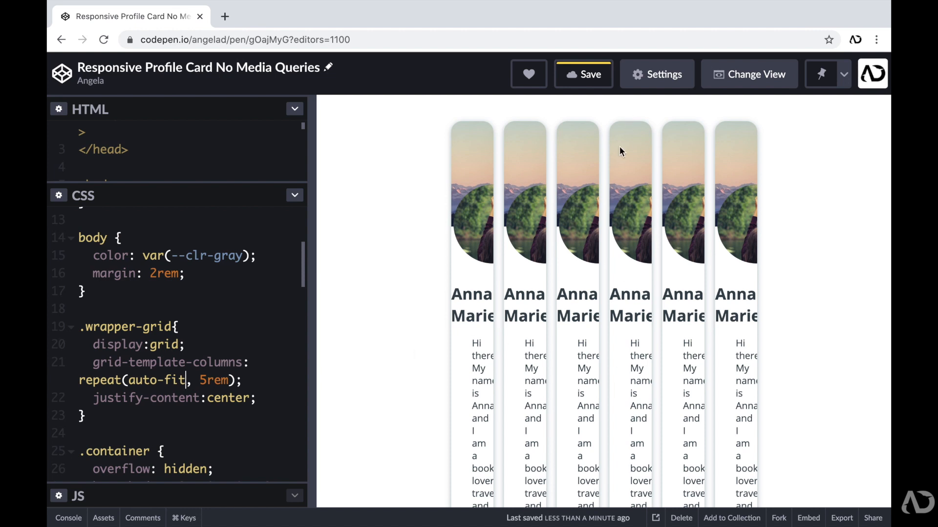
{"action": "mouse_move", "coordinate": [628, 400]}
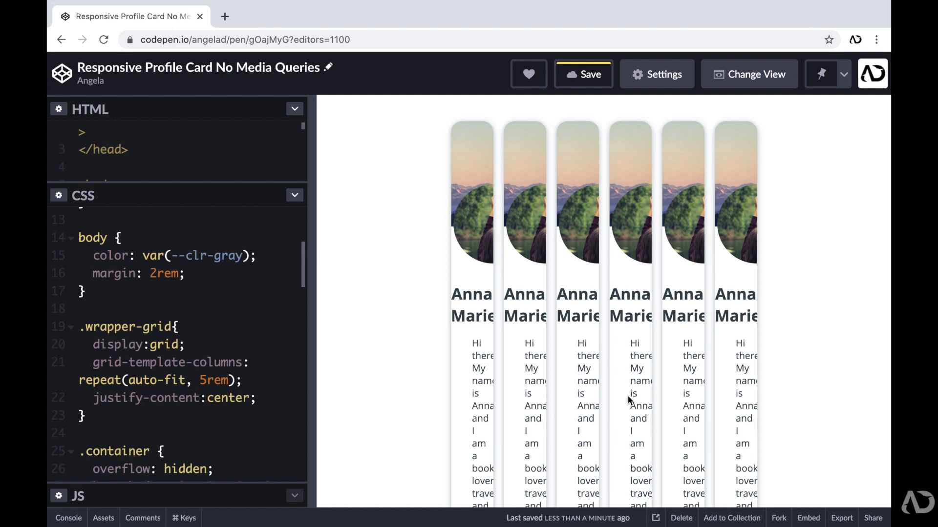
{"action": "mouse_move", "coordinate": [862, 251]}
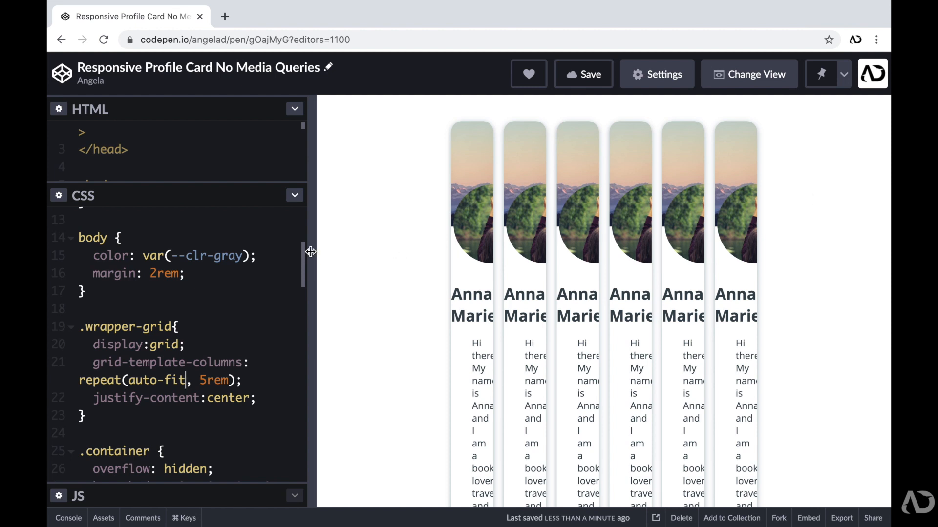
- Resize the preview at several widths to check that the auto-fit 5rem cards stay centred
{"action": "left_click_drag", "start_coordinate": [310, 252], "coordinate": [235, 255]}
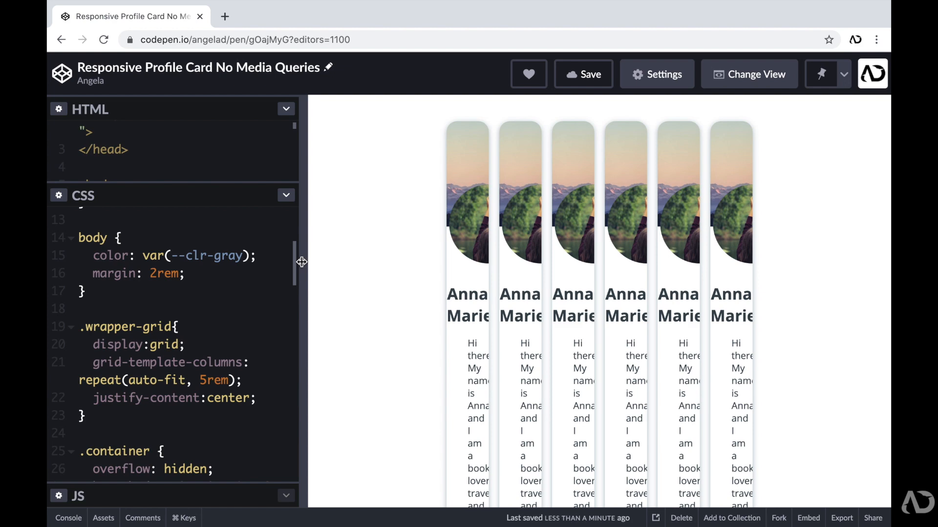
{"action": "left_click_drag", "start_coordinate": [302, 262], "coordinate": [241, 269]}
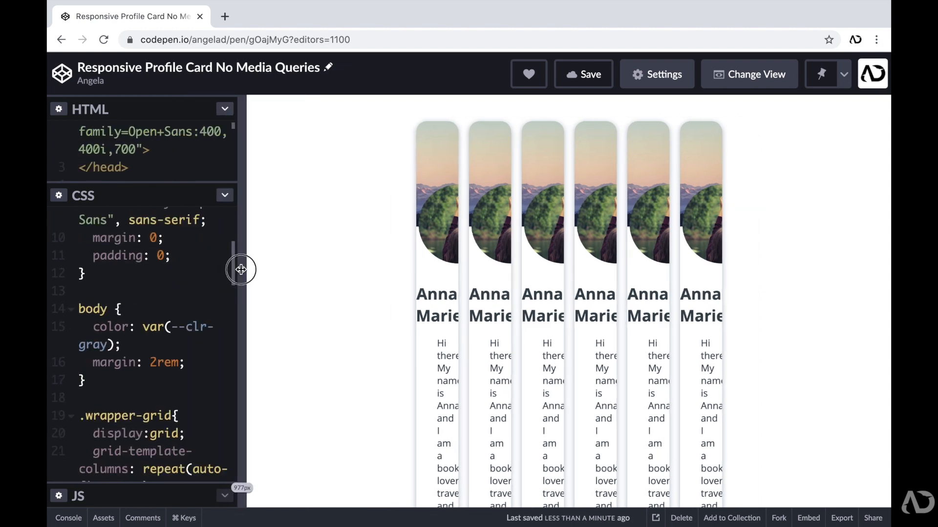
{"action": "left_click_drag", "start_coordinate": [241, 270], "coordinate": [517, 288]}
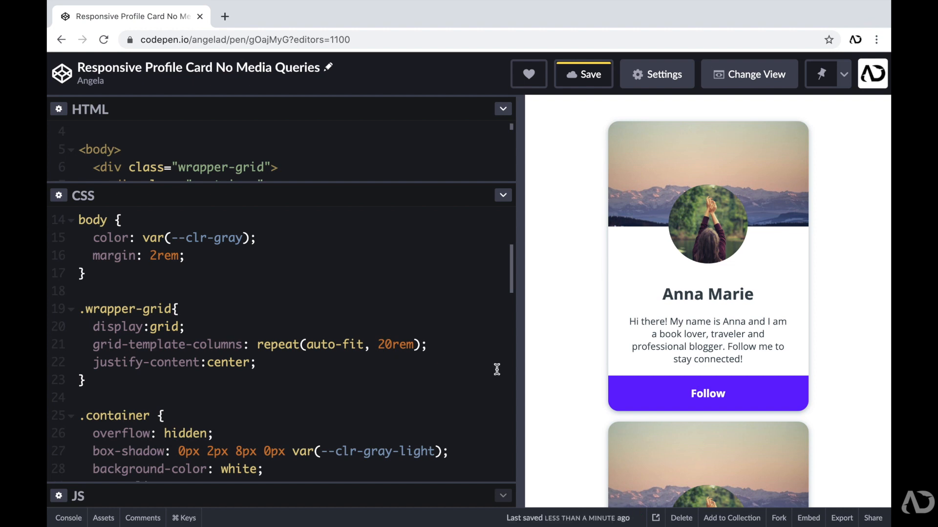
- Narrow the preview in stages to confirm the single 20rem card stays centred as the grid reflows
{"action": "left_click_drag", "start_coordinate": [521, 323], "coordinate": [377, 323]}
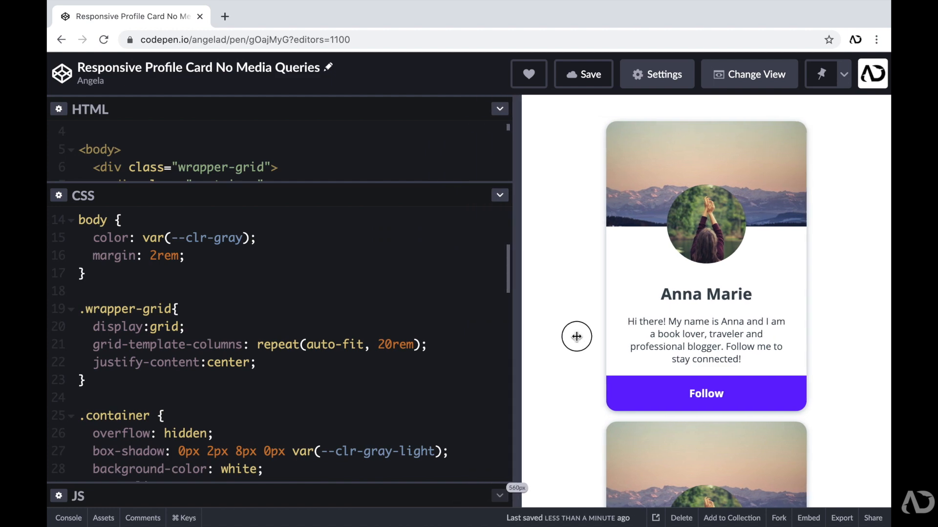
{"action": "left_click_drag", "start_coordinate": [576, 337], "coordinate": [556, 342]}
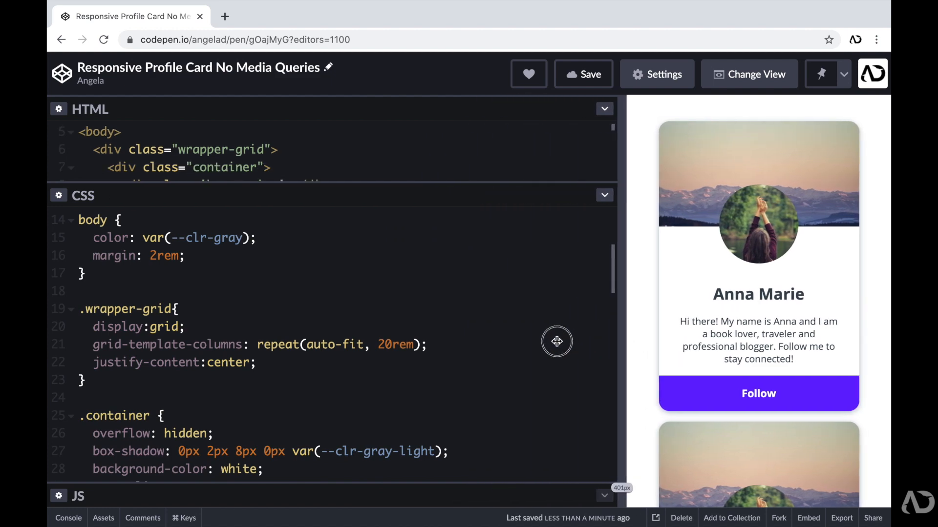